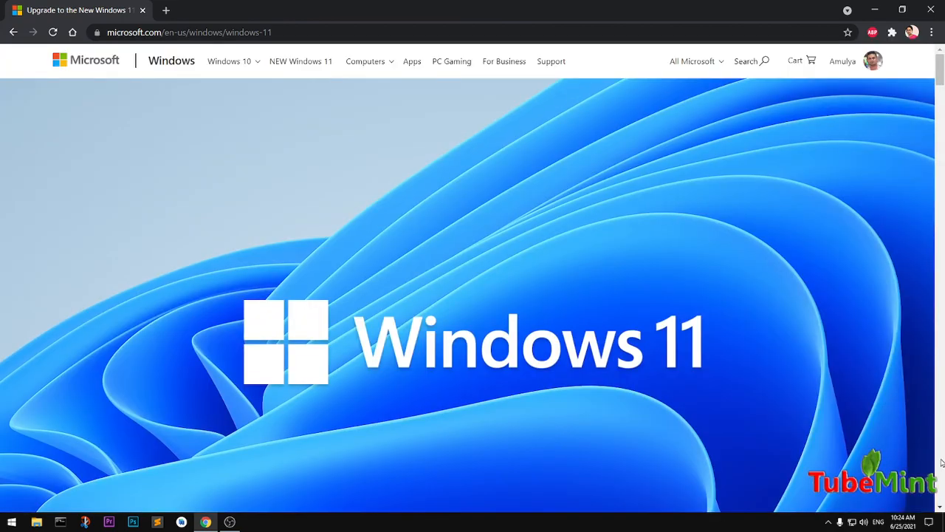
From the Microsoft home page, go through the Windows section to the new Windows 11 page.
left_click(86, 59)
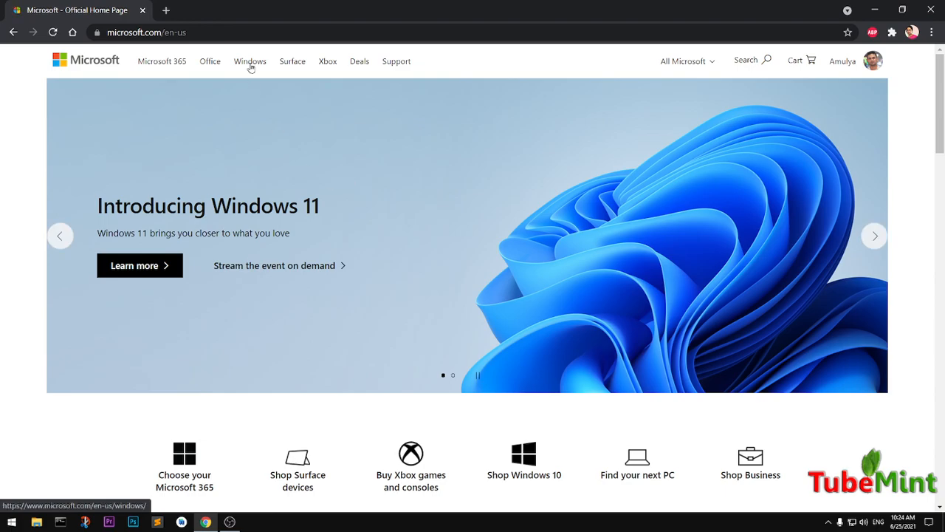
left_click(250, 61)
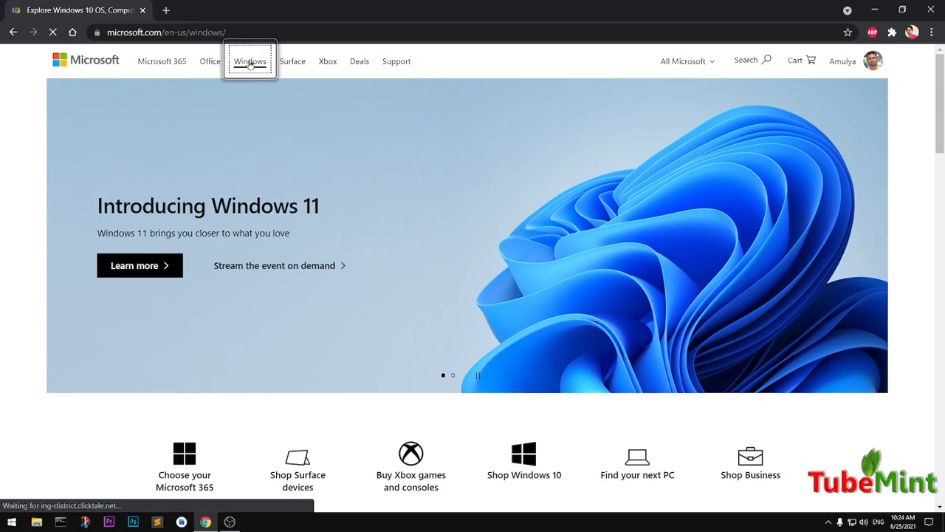
left_click(250, 60)
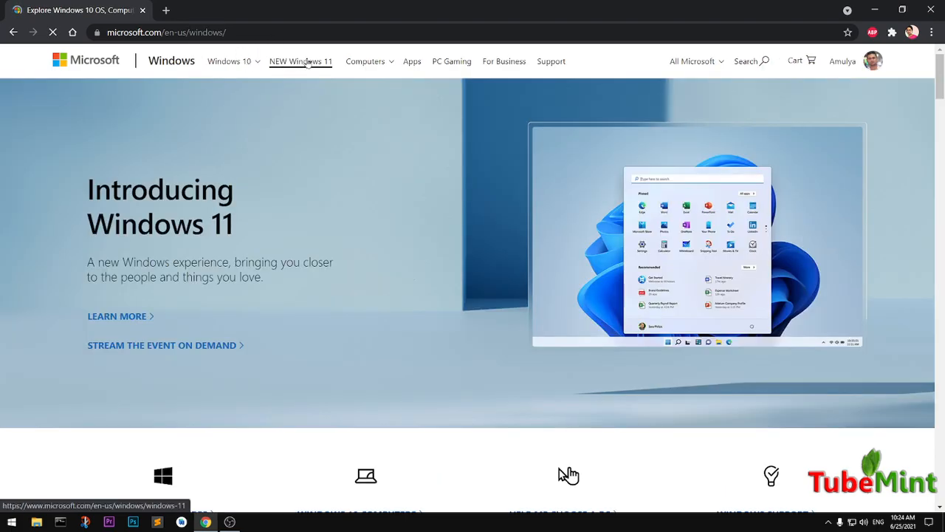
left_click(301, 61)
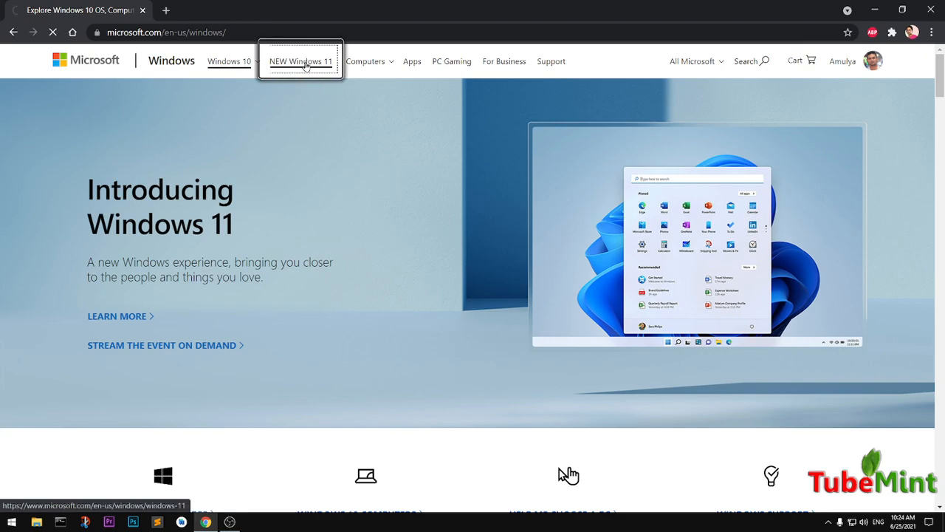
left_click(301, 62)
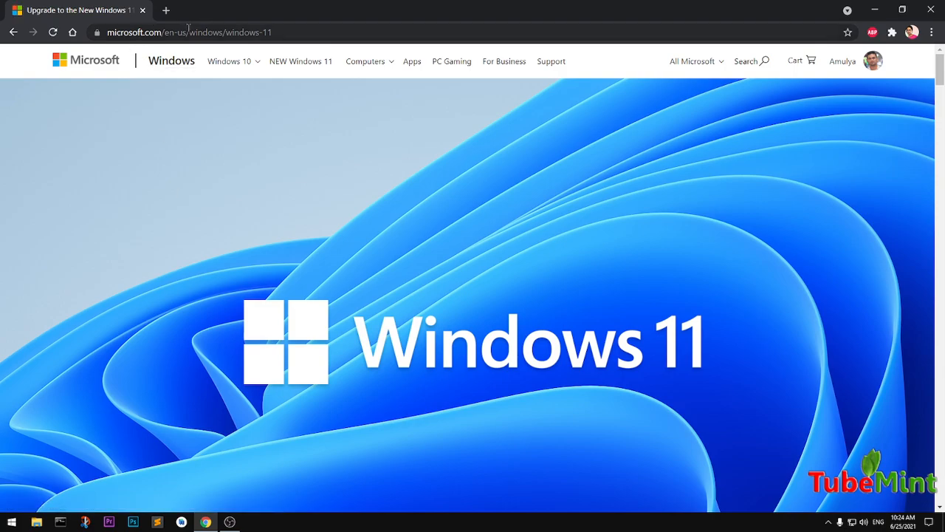
mouse_move(740, 183)
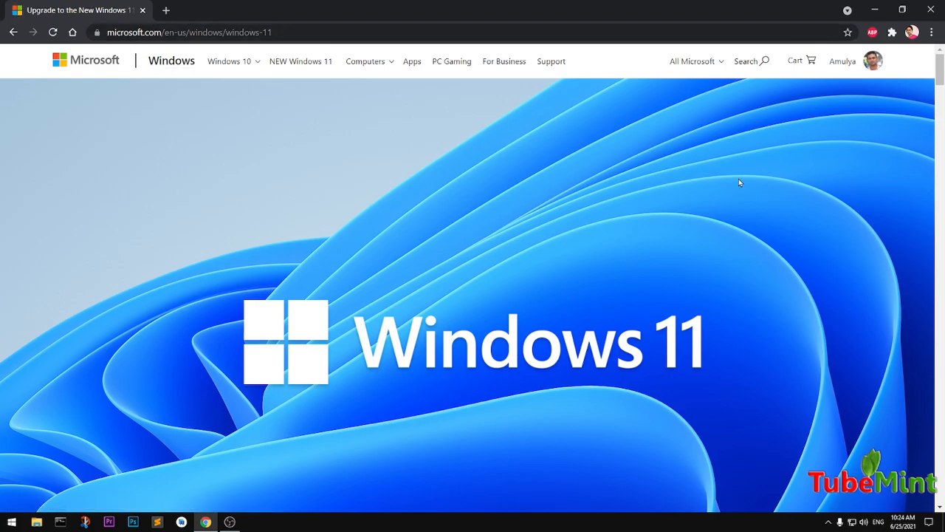
Scroll the Windows 11 page down to the Get ready section with Check for compatibility and Minimum system requirements.
scroll("down", 3)
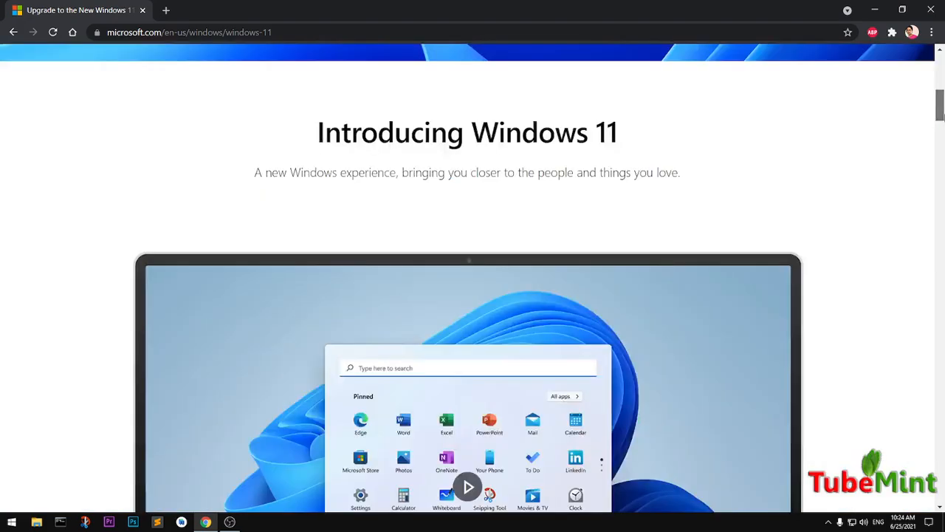
scroll("down", 3)
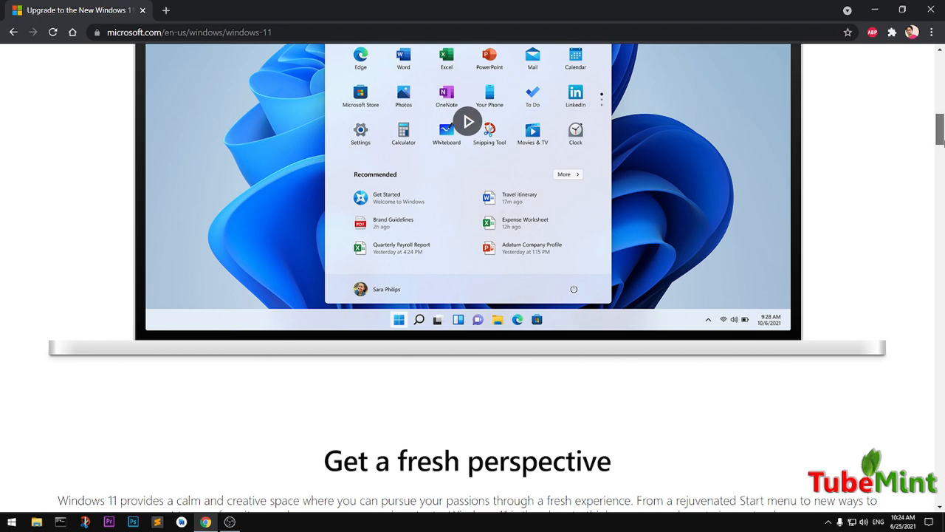
scroll("down", 3)
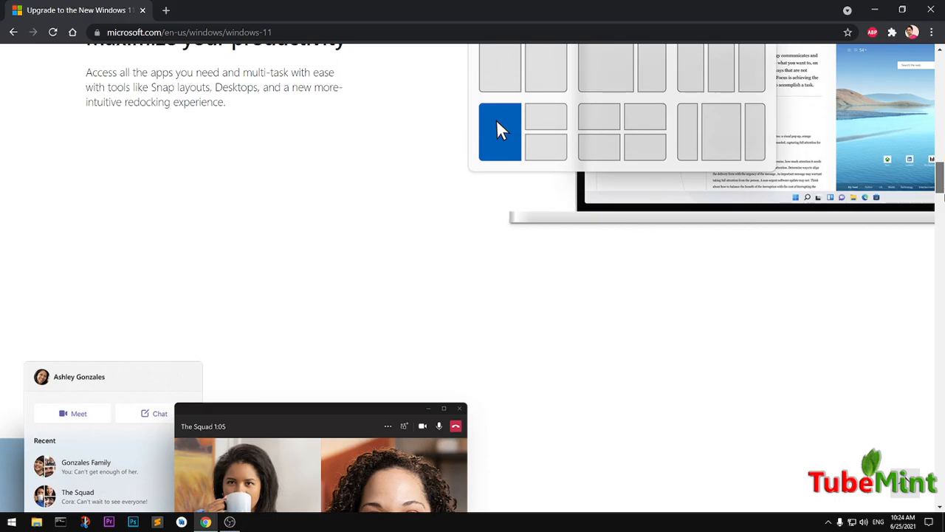
scroll("down", 3)
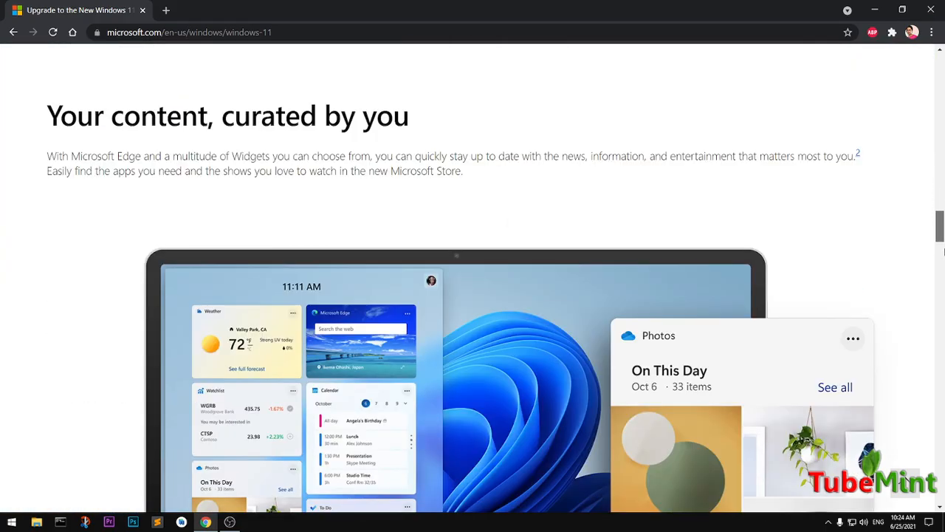
scroll("down", 3)
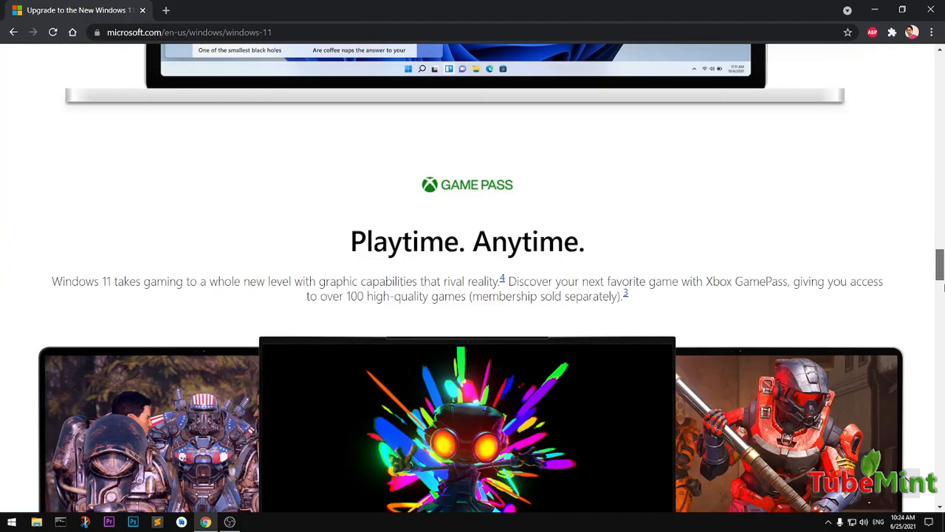
scroll("down", 3)
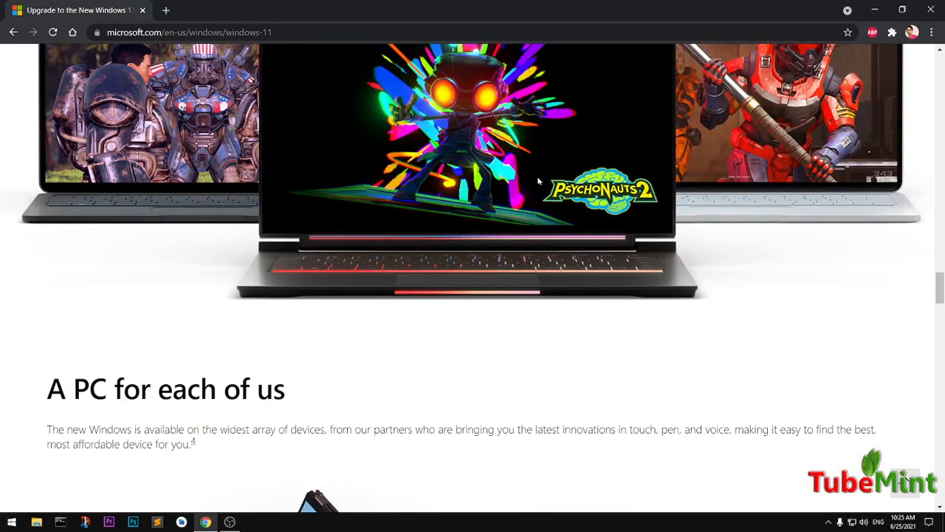
mouse_move(177, 127)
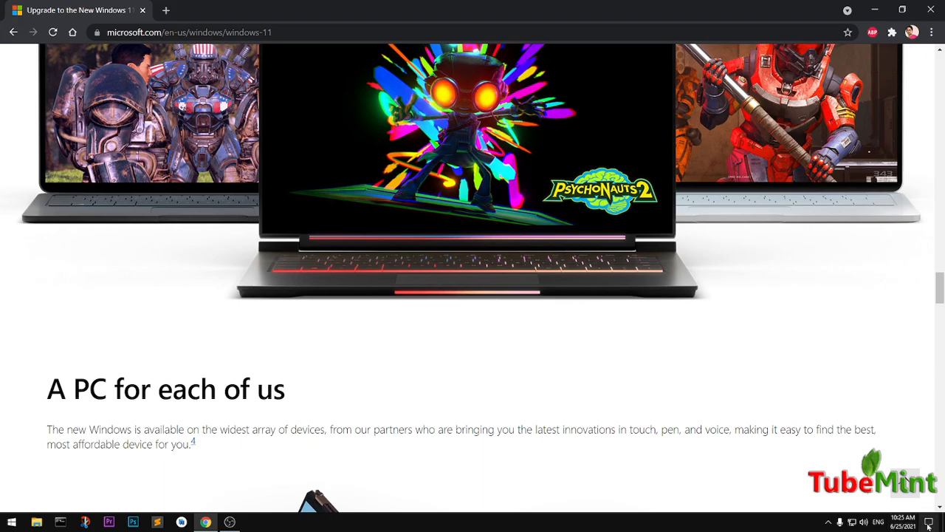
scroll("down", 3)
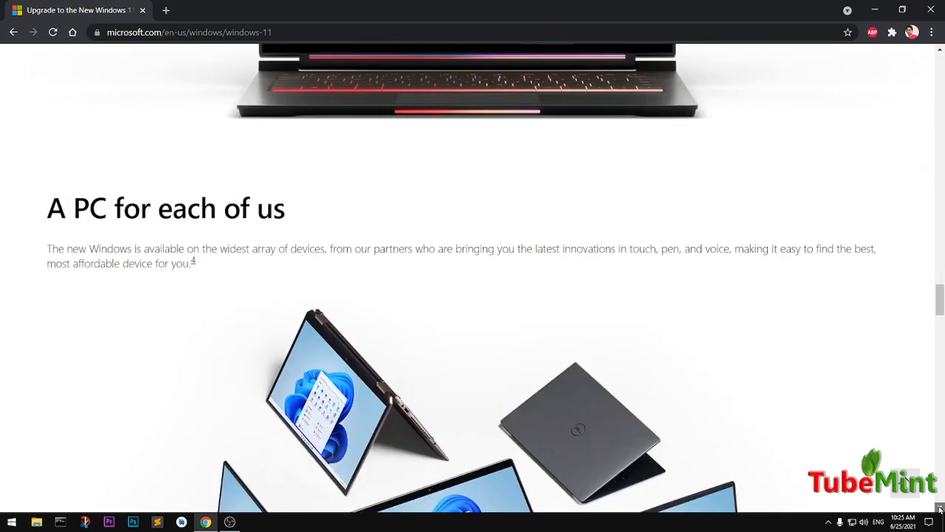
scroll("down", 3)
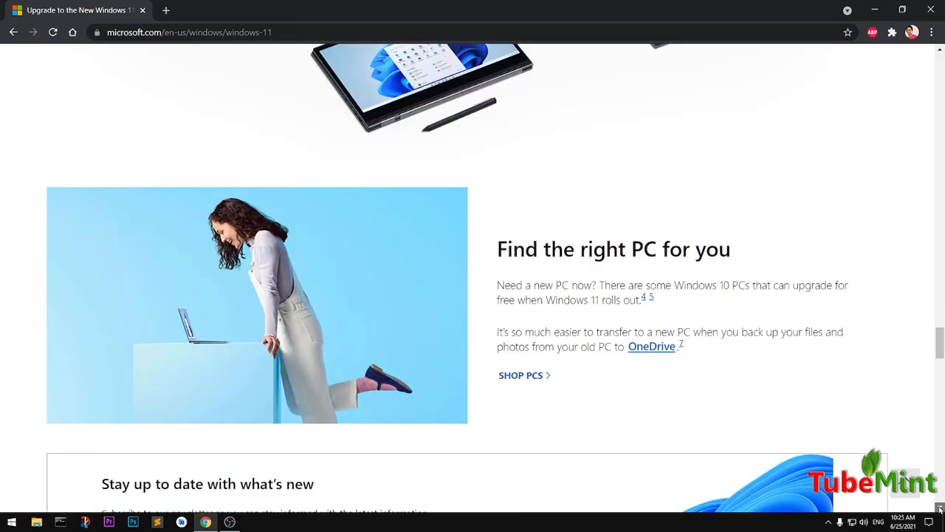
scroll("down", 3)
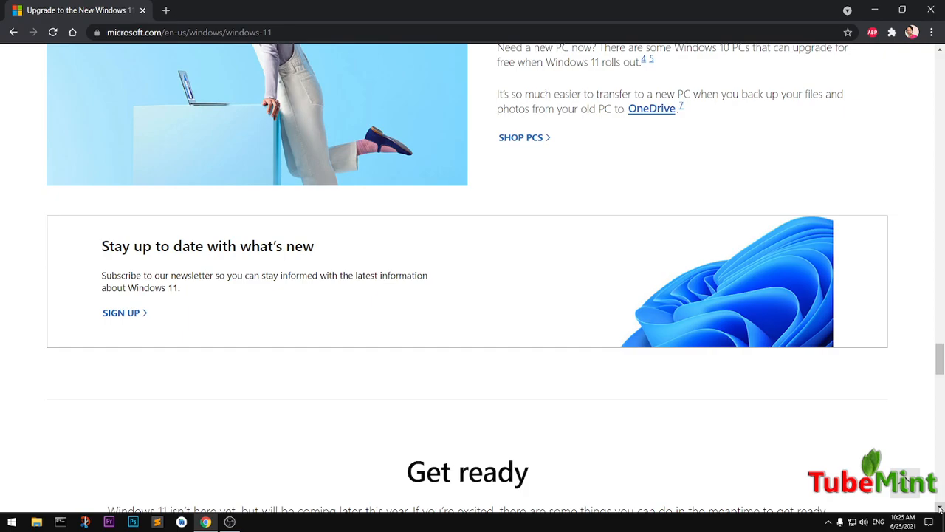
scroll("down", 3)
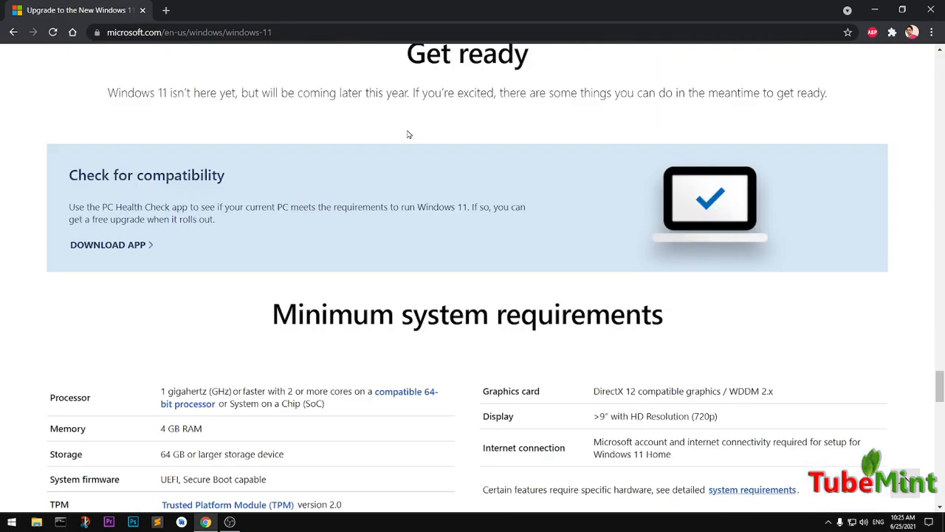
scroll("down", 3)
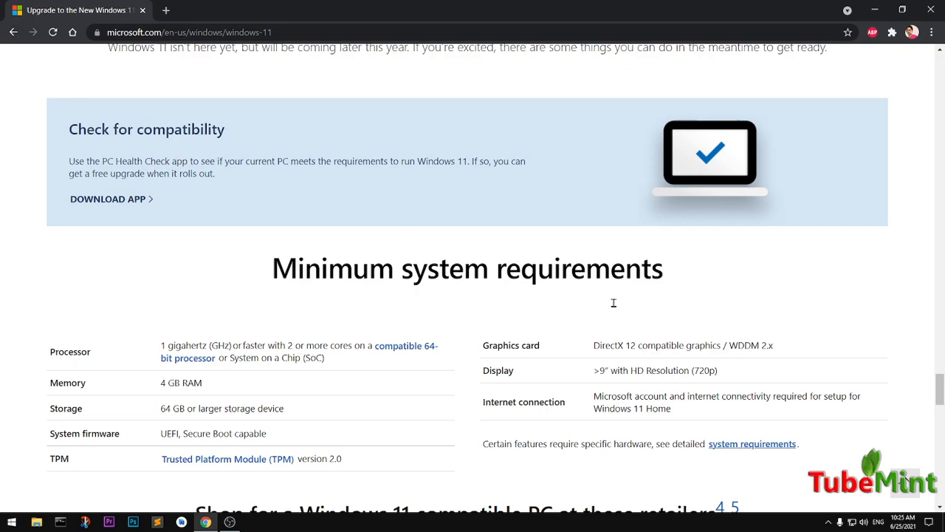
scroll("down", 3)
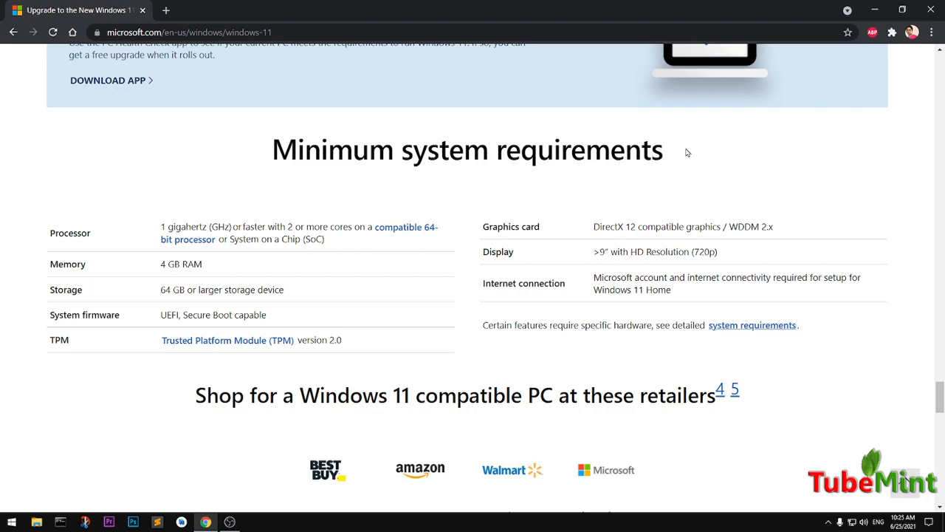
mouse_move(404, 240)
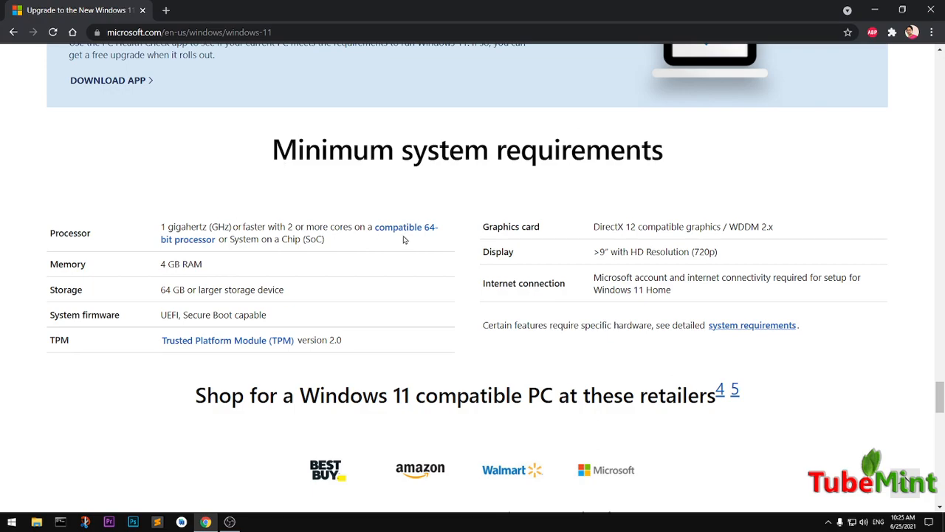
mouse_move(365, 227)
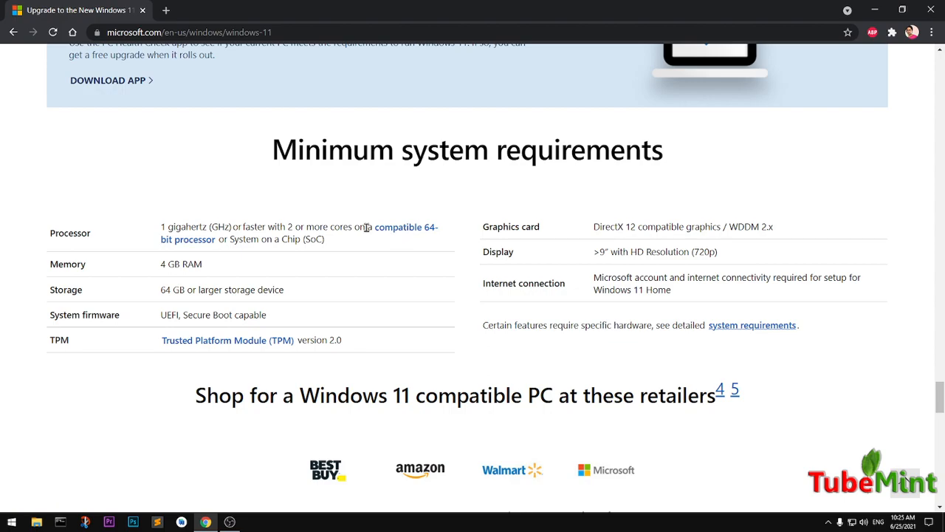
mouse_move(322, 238)
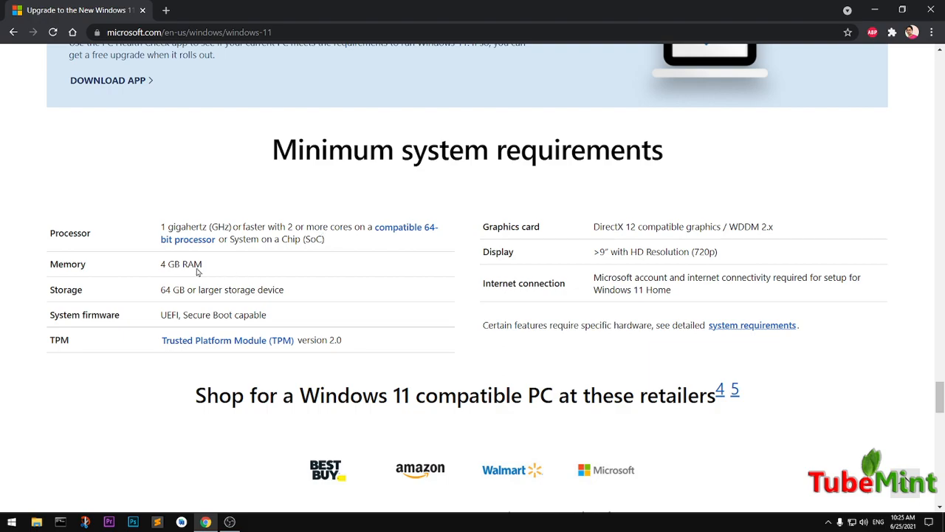
Highlight the 64 GB storage requirement text in the Minimum system requirements table.
double_click(181, 264)
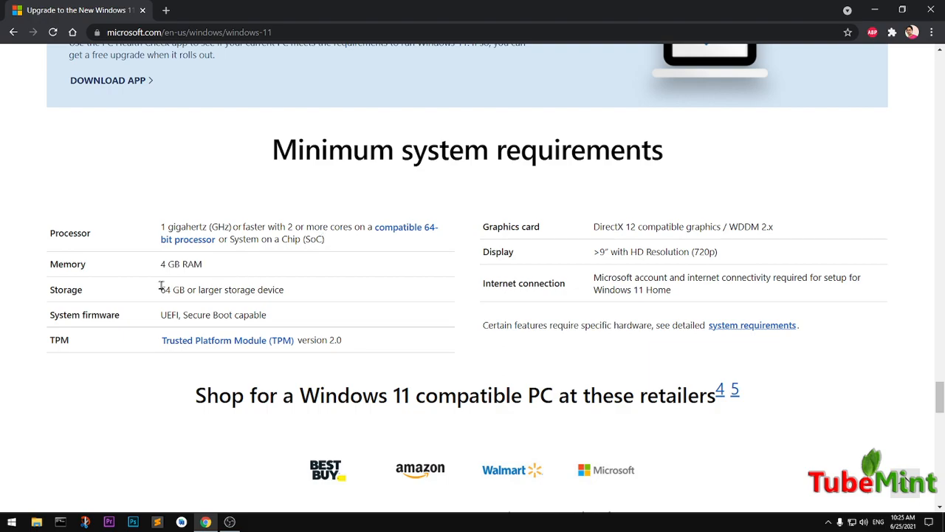
left_click_drag(161, 289, 229, 288)
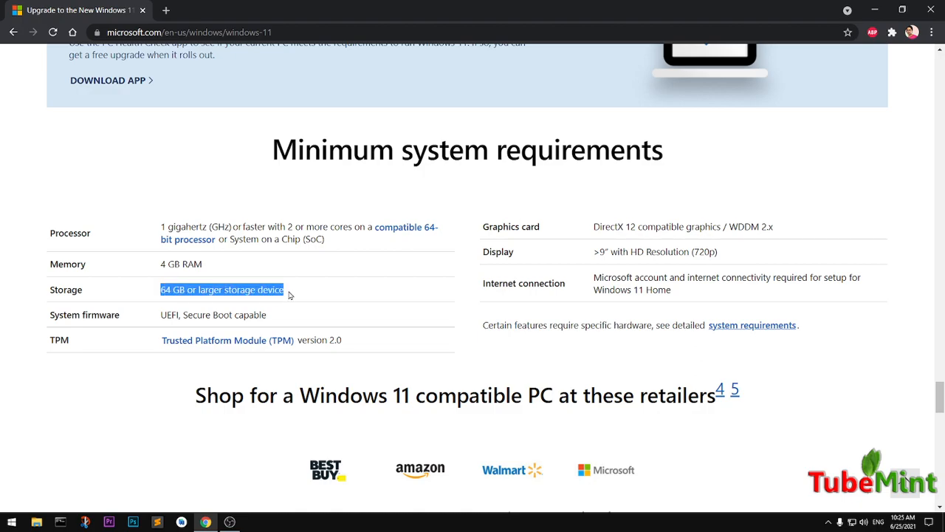
mouse_move(165, 326)
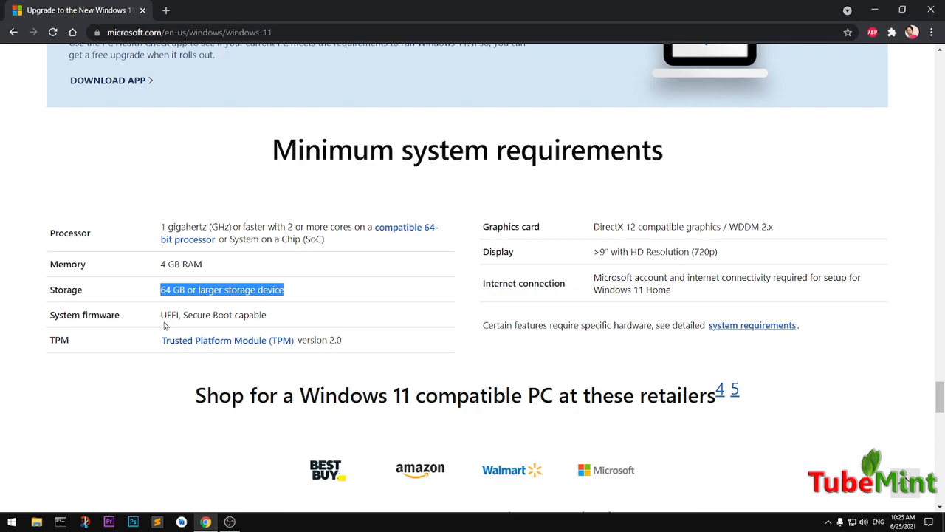
mouse_move(270, 323)
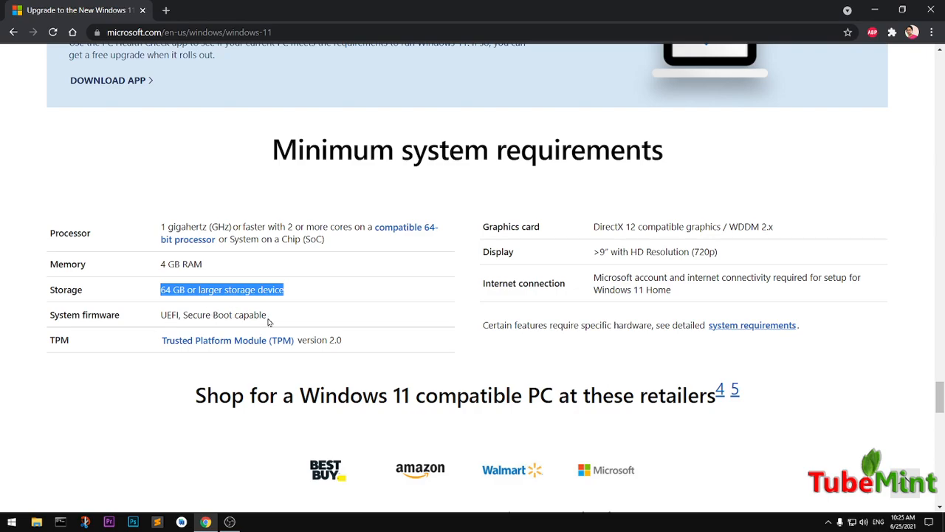
mouse_move(274, 322)
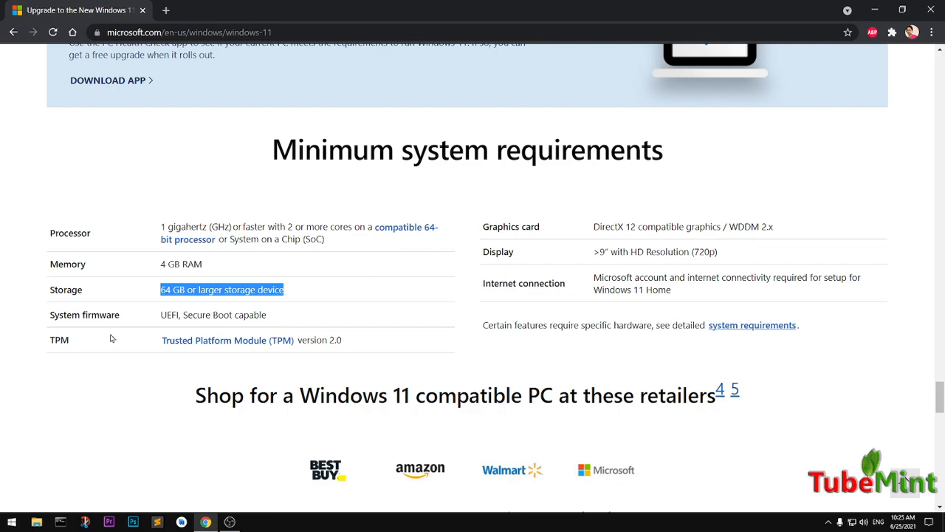
mouse_move(211, 355)
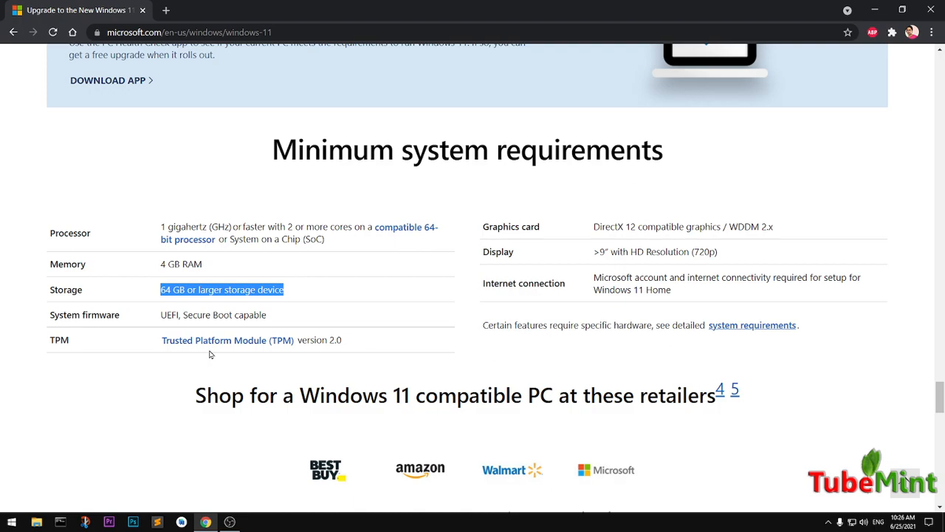
mouse_move(554, 480)
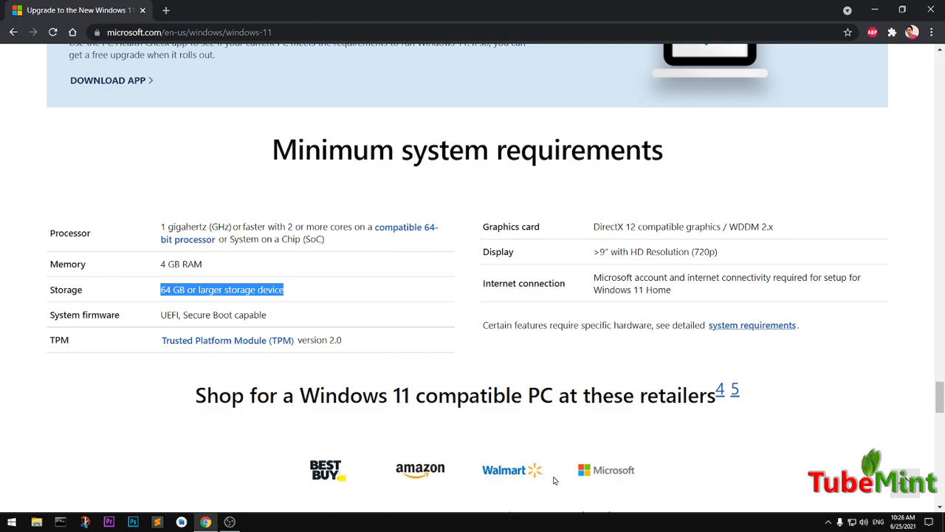
Follow the system requirements link to the specifications page and scroll to Feature-specific requirements.
left_click(752, 325)
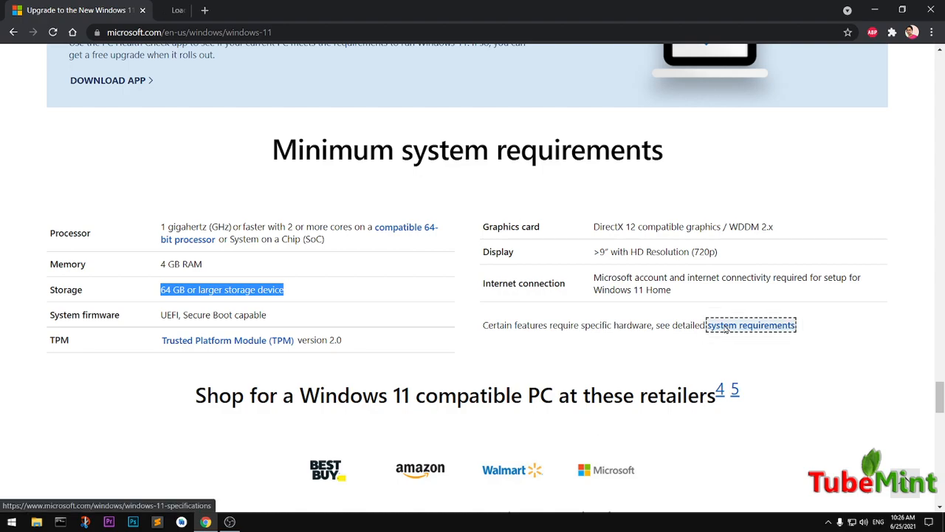
left_click(750, 325)
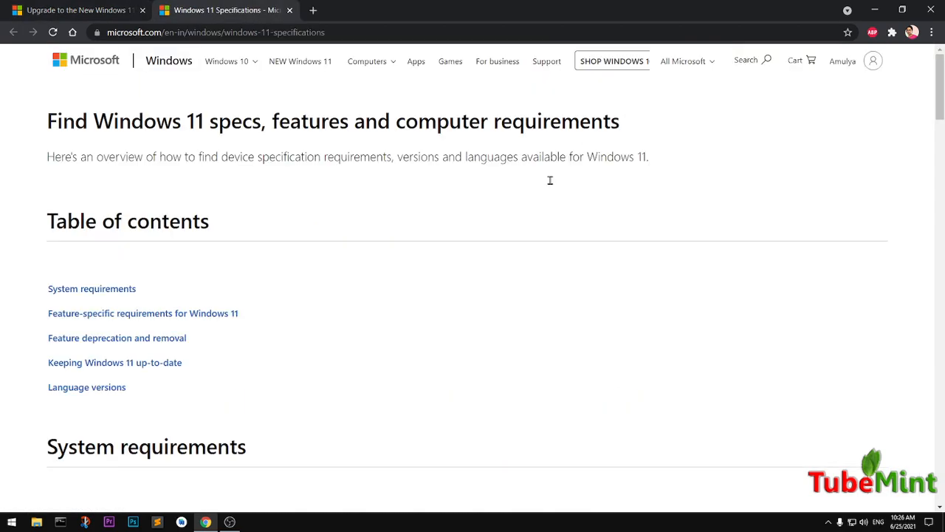
scroll("down", 3)
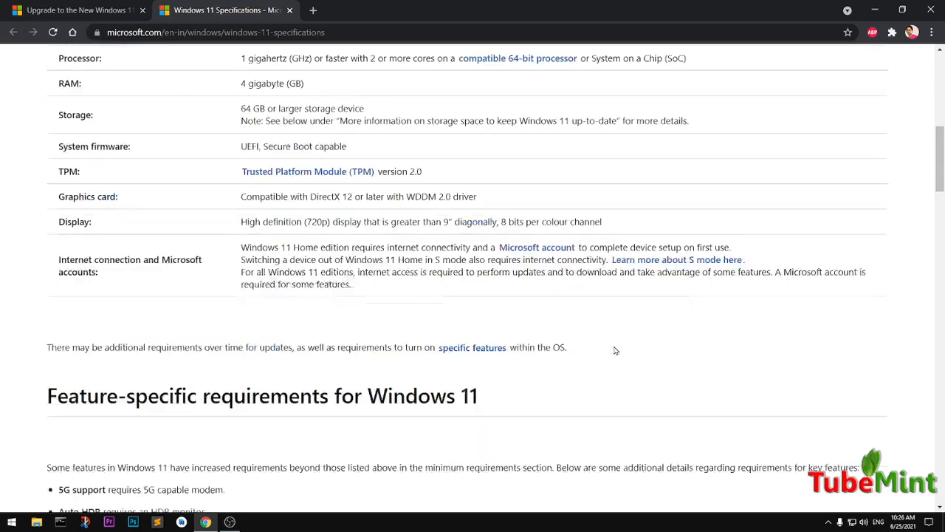
scroll("down", 3)
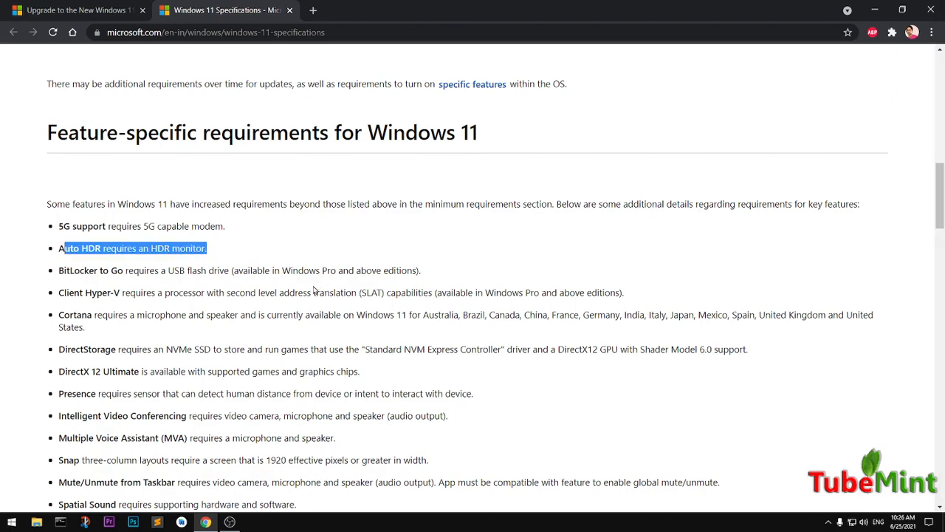
scroll("down", 3)
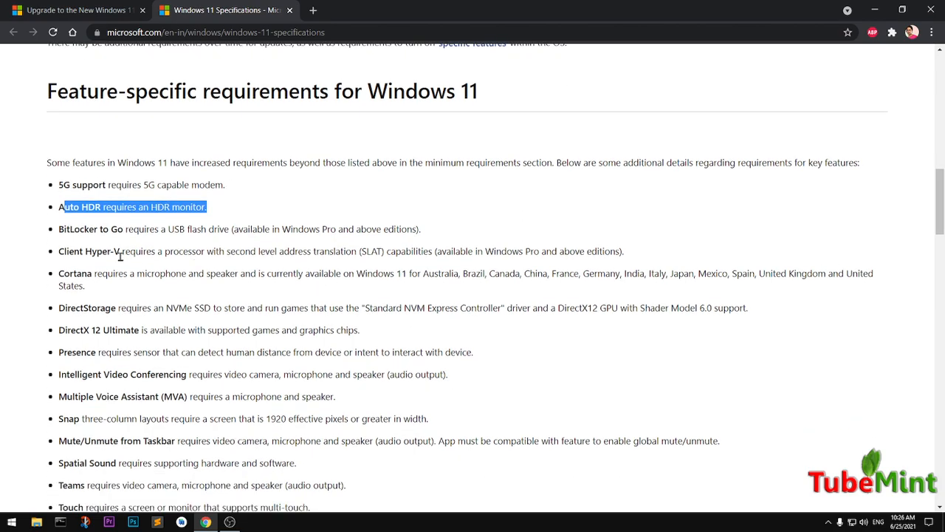
mouse_move(367, 273)
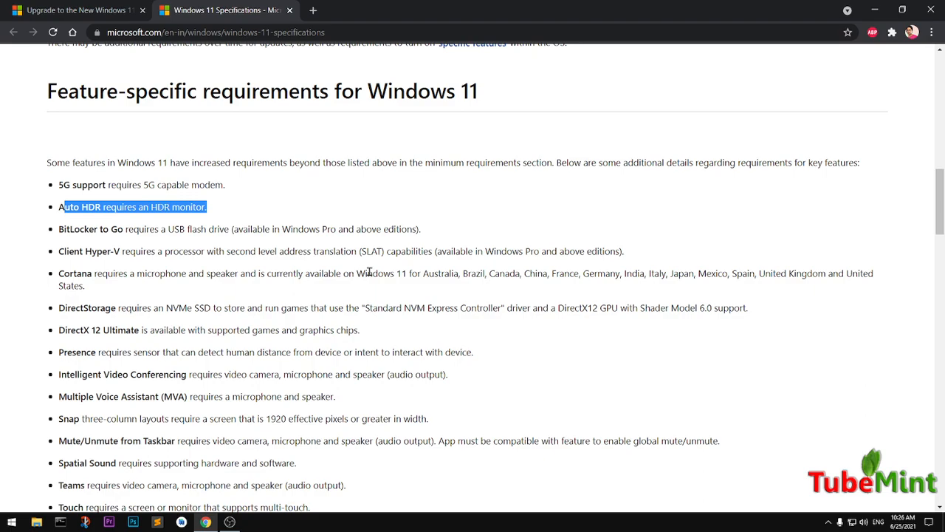
mouse_move(368, 267)
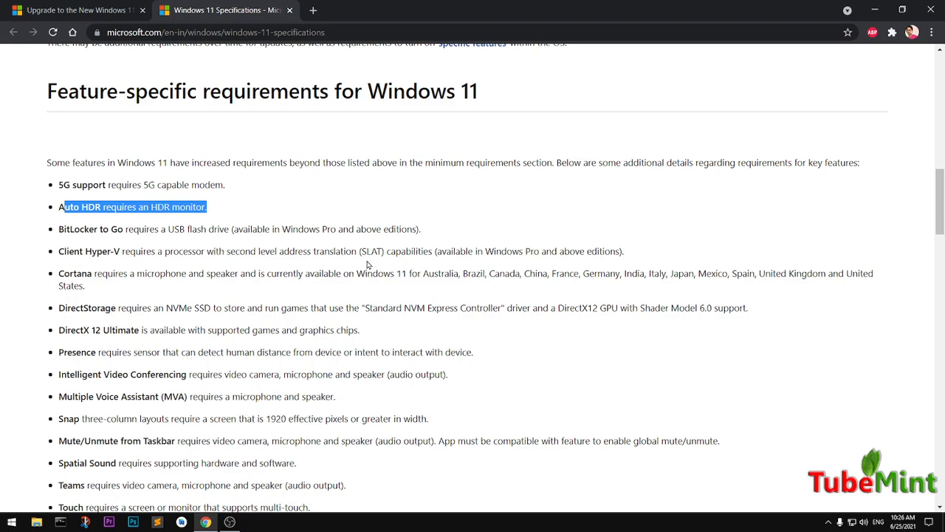
mouse_move(535, 268)
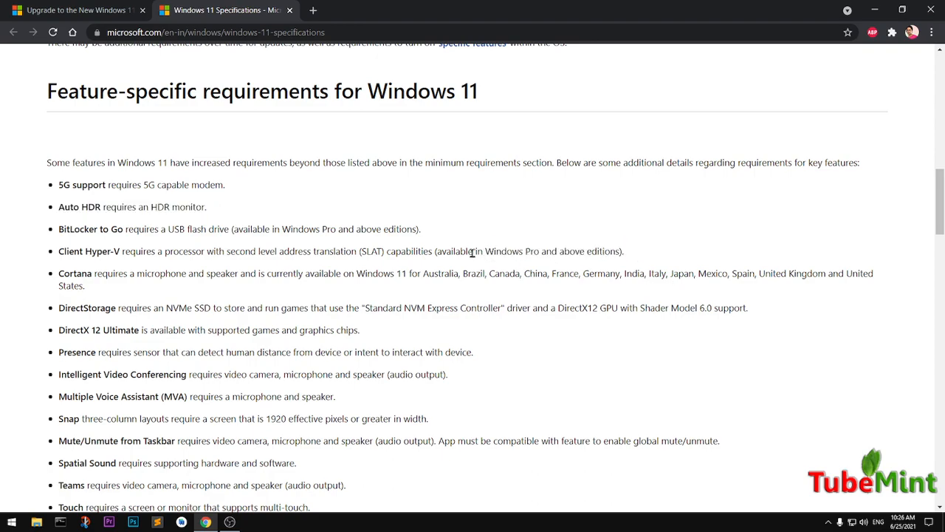
left_click_drag(469, 251, 545, 251)
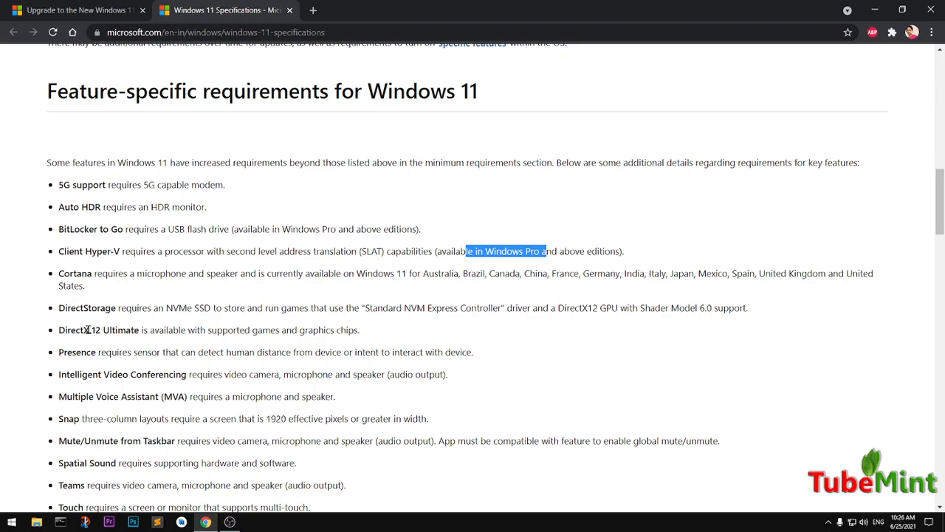
scroll("down", 3)
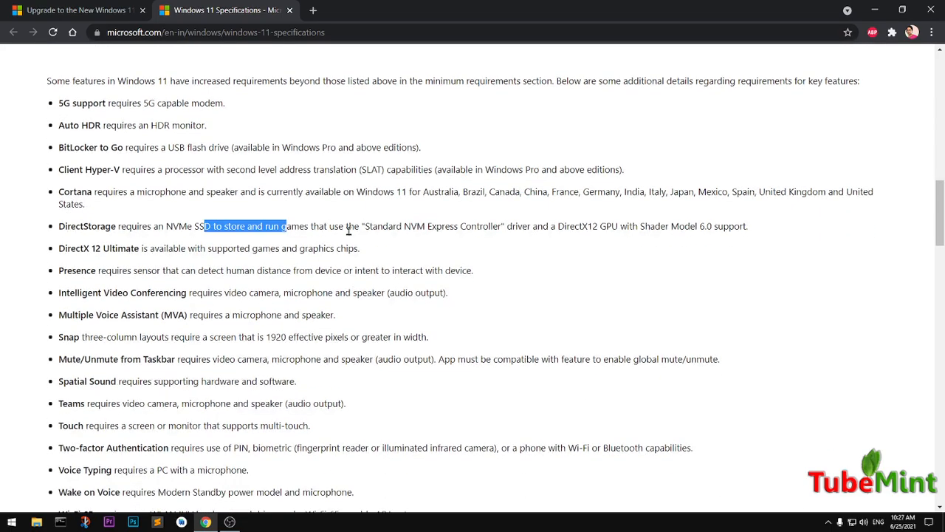
left_click_drag(288, 226, 748, 226)
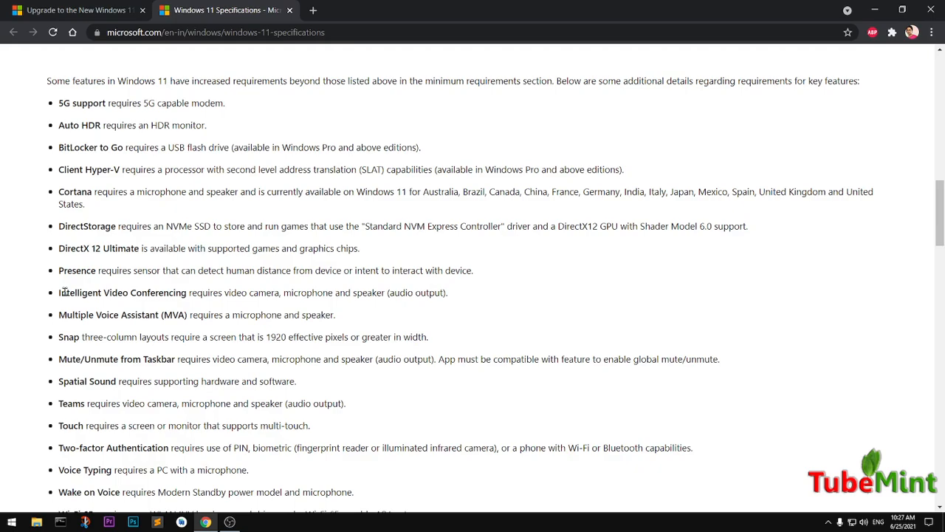
left_click_drag(226, 292, 283, 293)
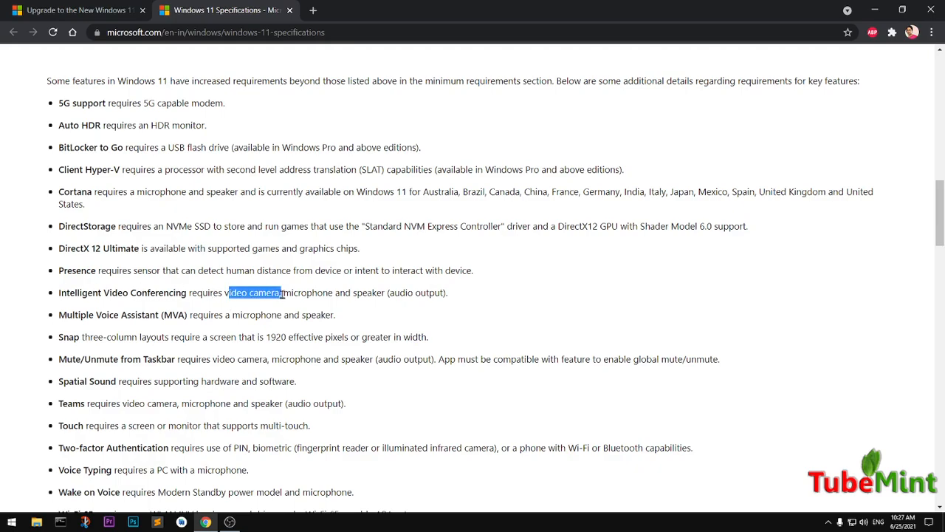
left_click_drag(281, 292, 435, 293)
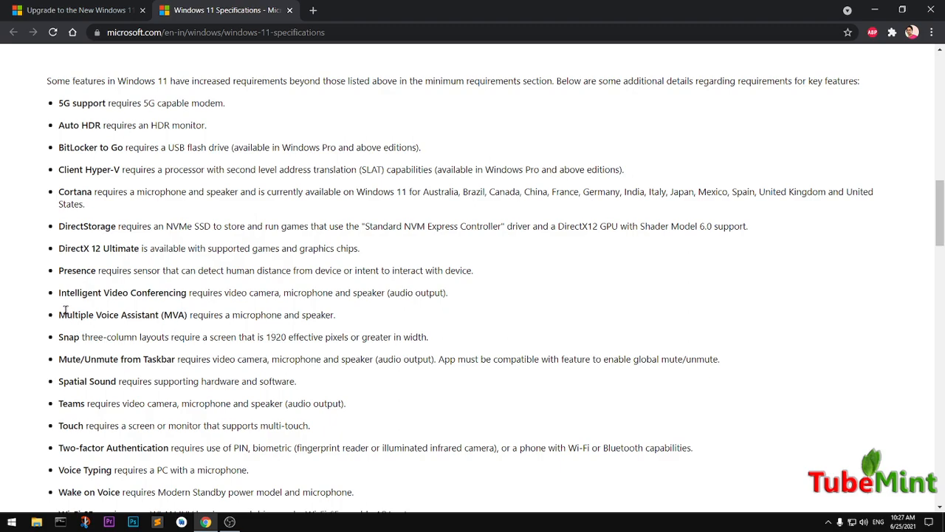
double_click(107, 315)
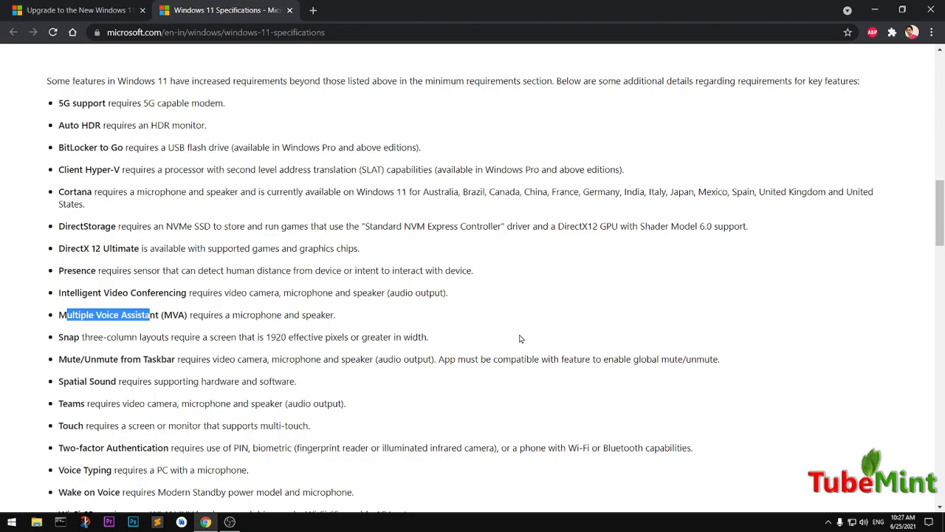
mouse_move(509, 340)
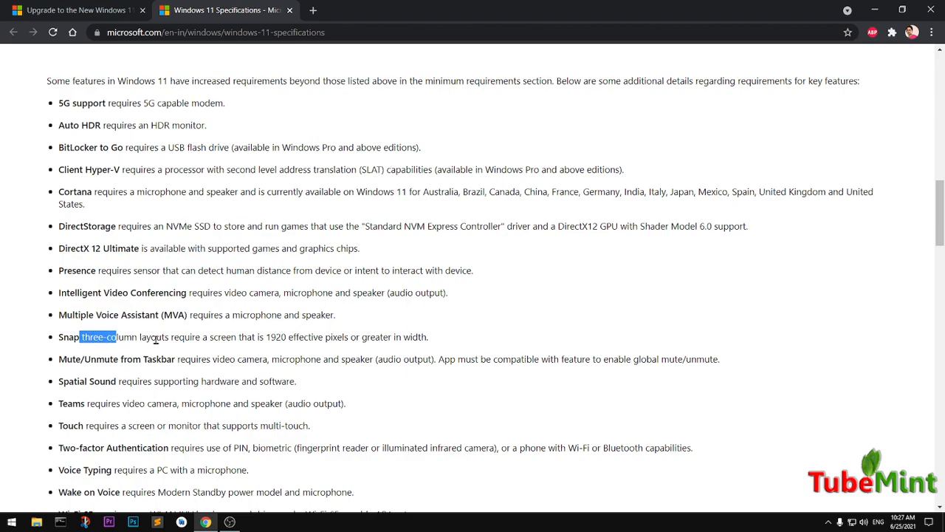
left_click_drag(81, 337, 287, 337)
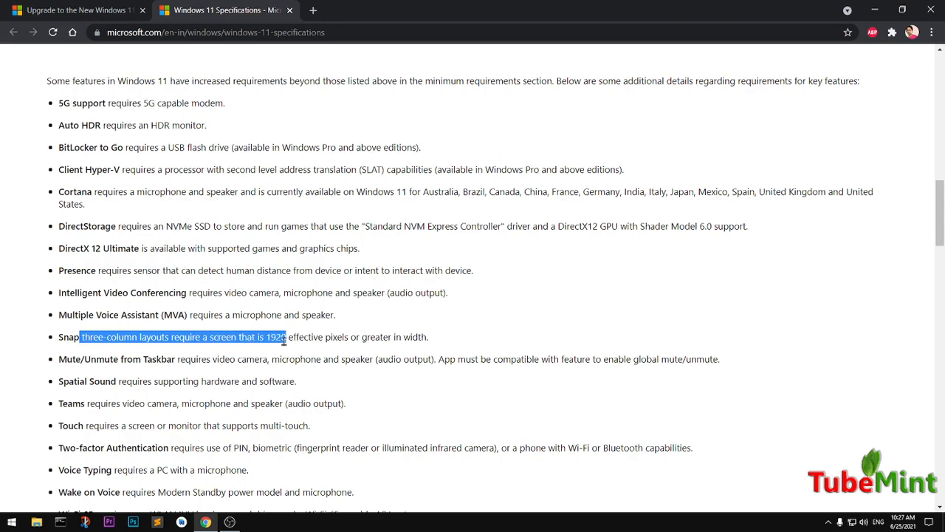
left_click_drag(285, 337, 287, 337)
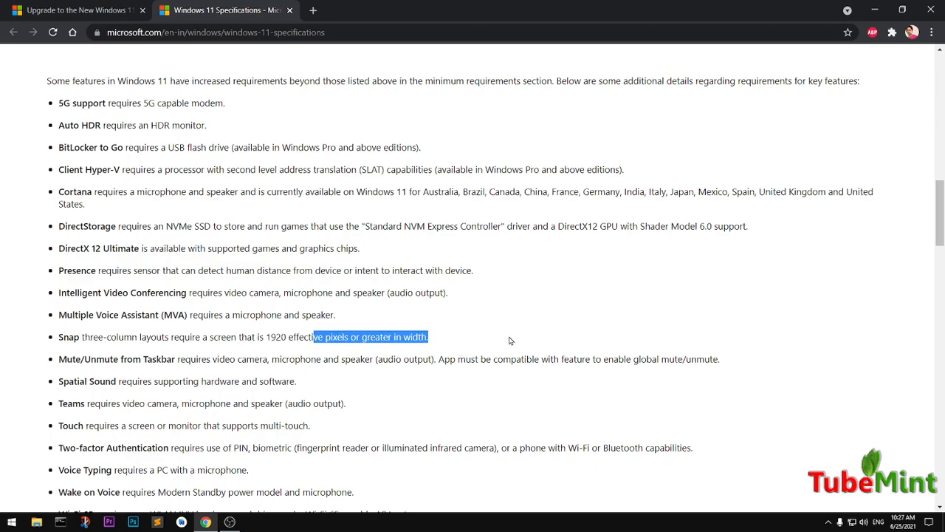
scroll("down", 3)
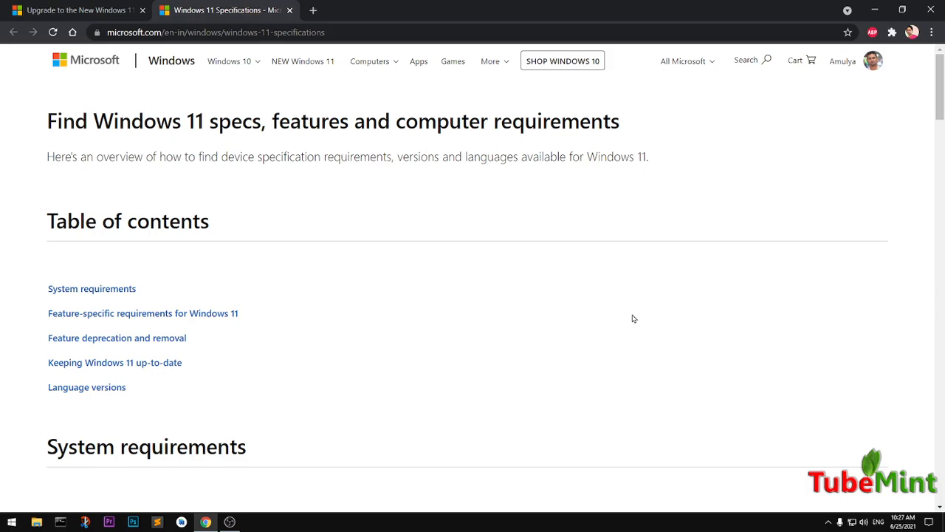
Scroll the specifications page to the language versions and footer, then back up.
scroll("down", 3)
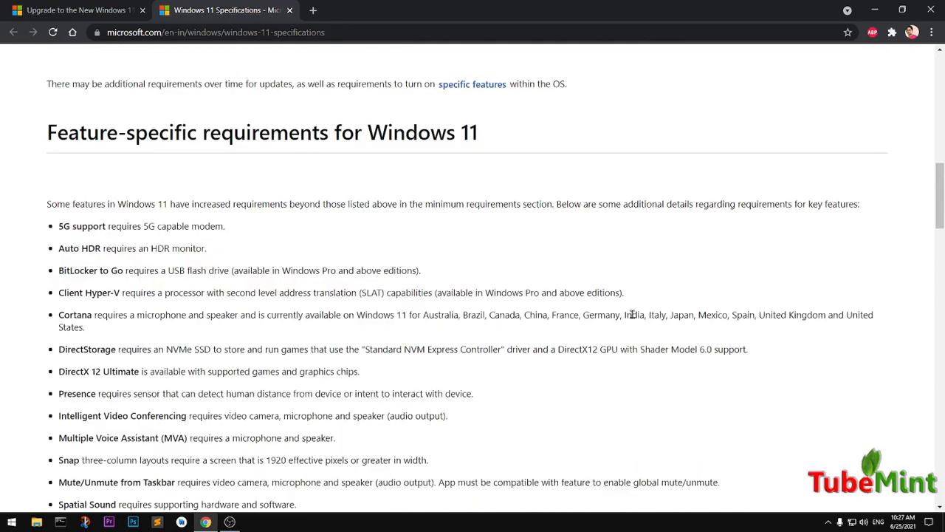
scroll("down", 3)
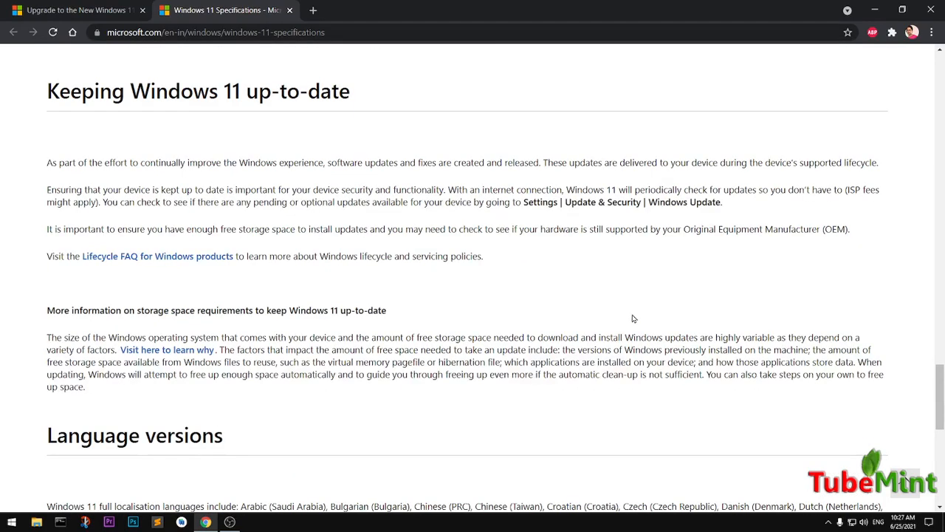
scroll("down", 3)
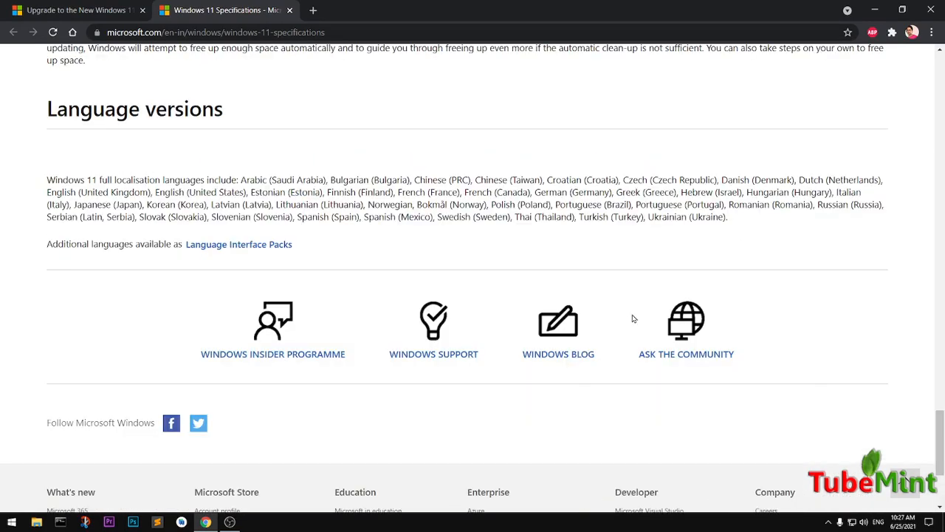
scroll("up", 3)
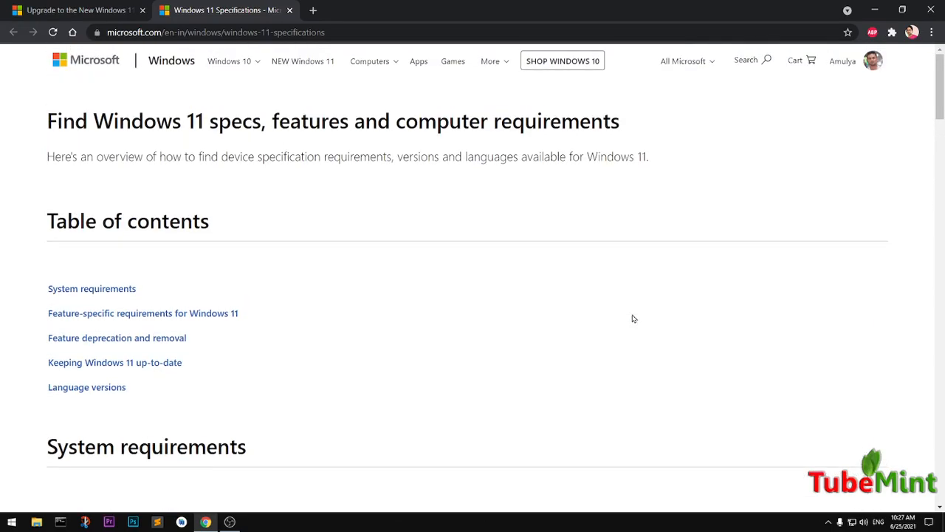
mouse_move(142, 6)
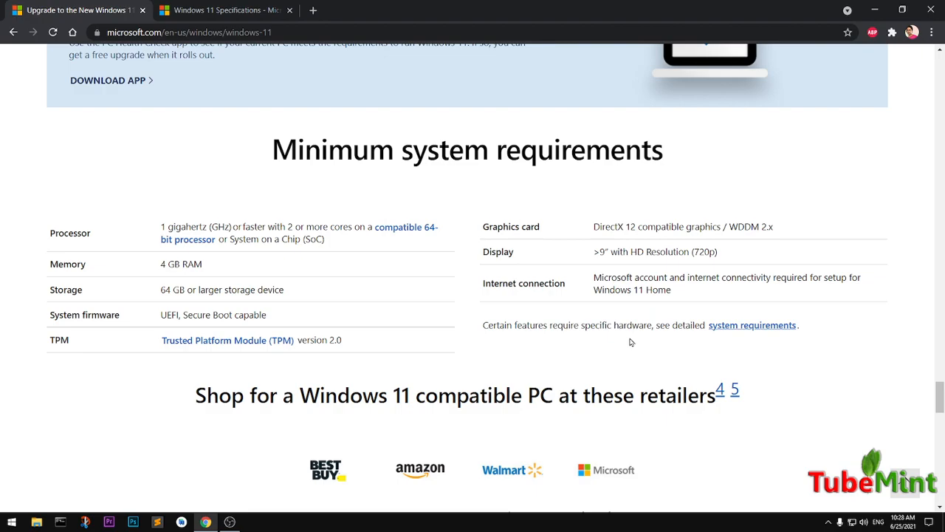
Scroll up to Check for compatibility, then launch Programs and Features via appwiz.cpl.
scroll("up", 3)
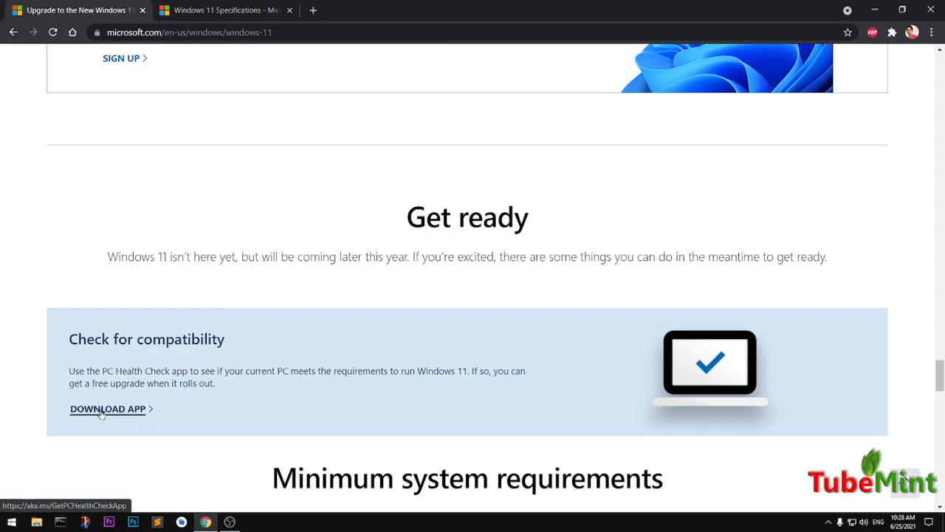
mouse_move(190, 464)
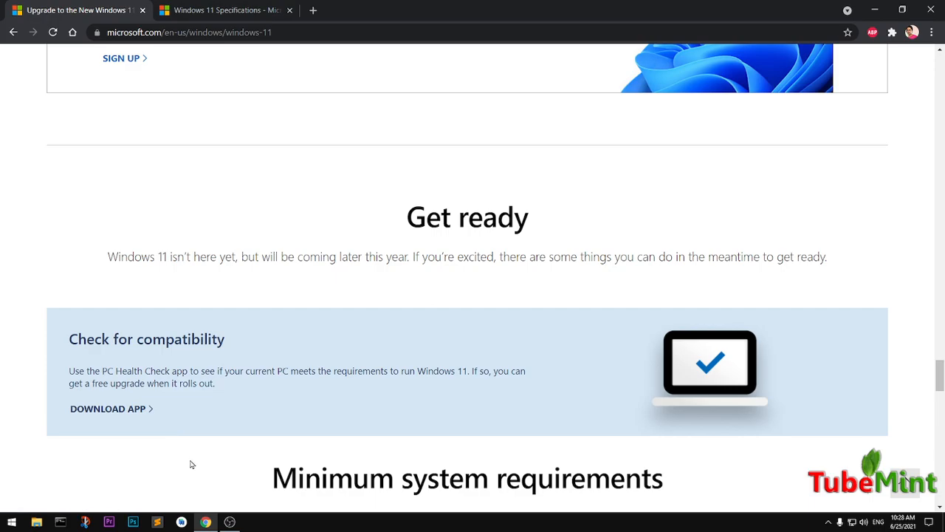
type("appwiz.cpl")
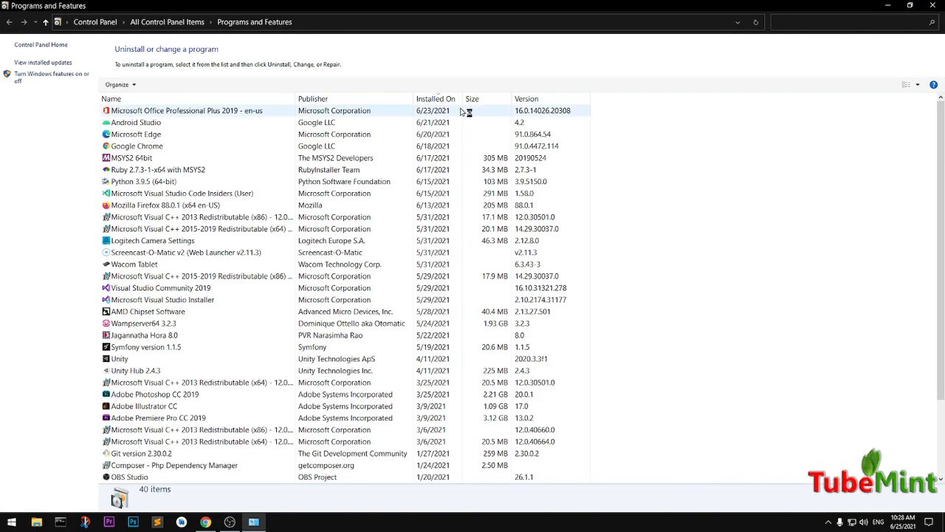
Sort by Installed On and uninstall Windows PC Health Check, confirming with Yes.
left_click(436, 99)
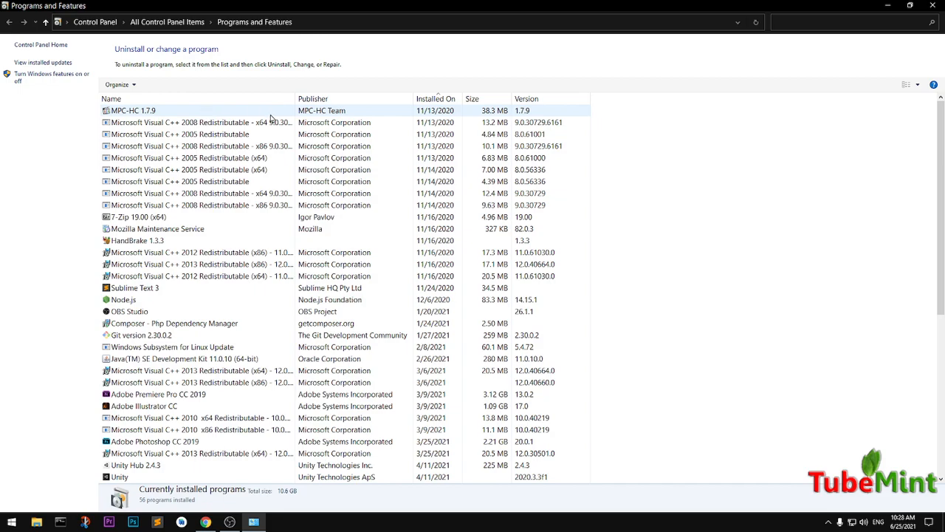
left_click(435, 98)
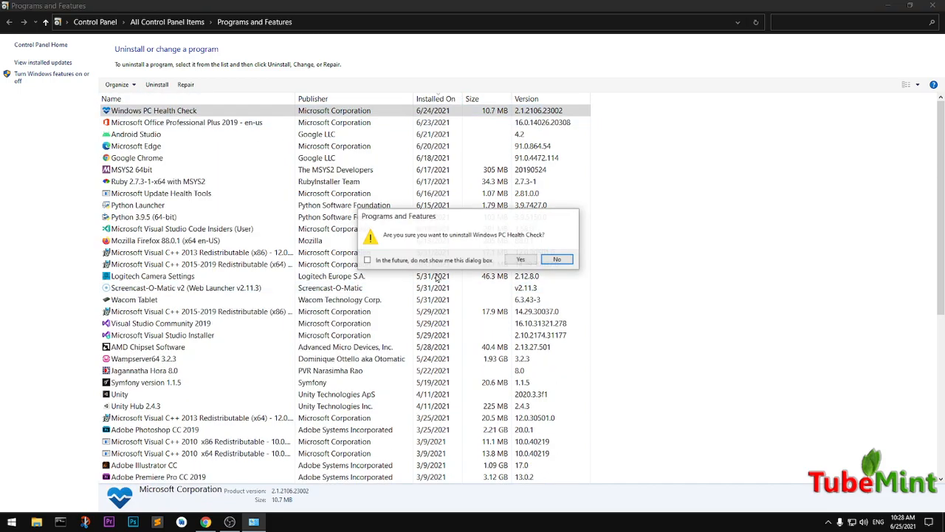
left_click(520, 259)
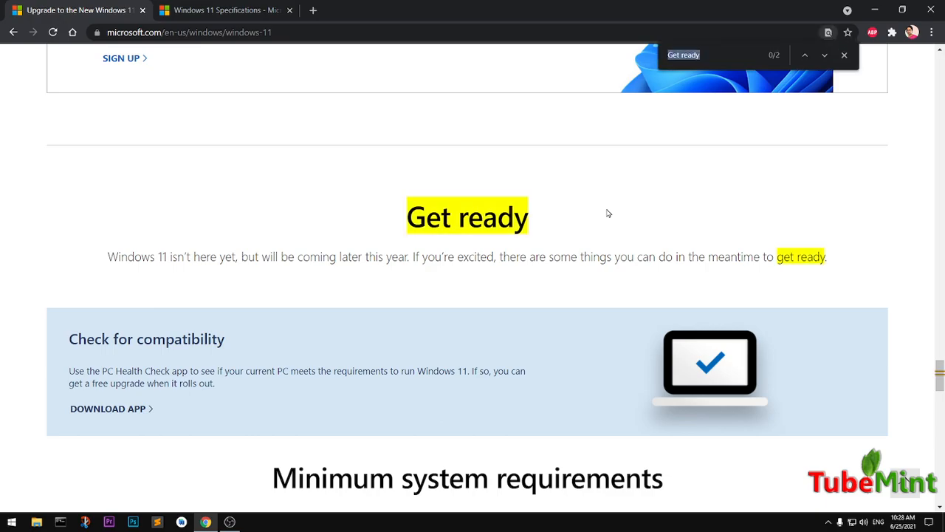
Jump to Get ready, download the PC Health Check app and launch its installer.
left_click(824, 55)
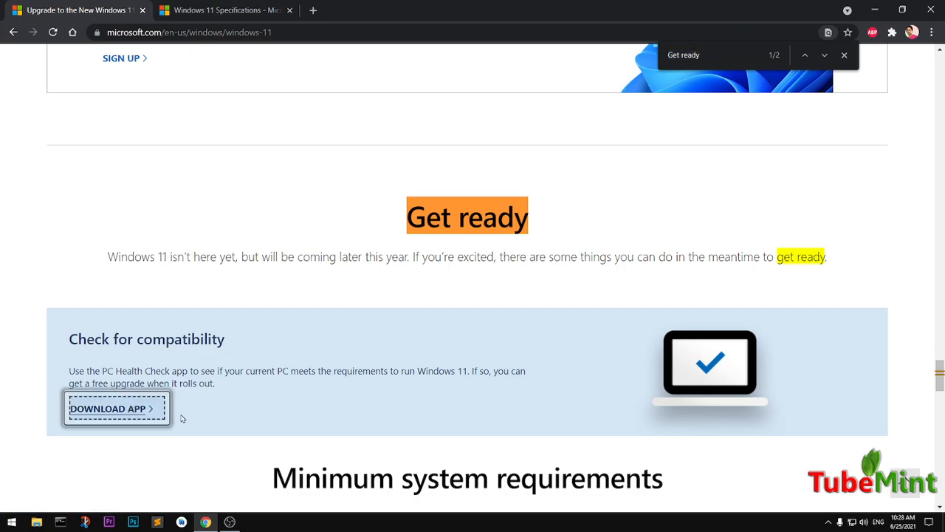
left_click(112, 409)
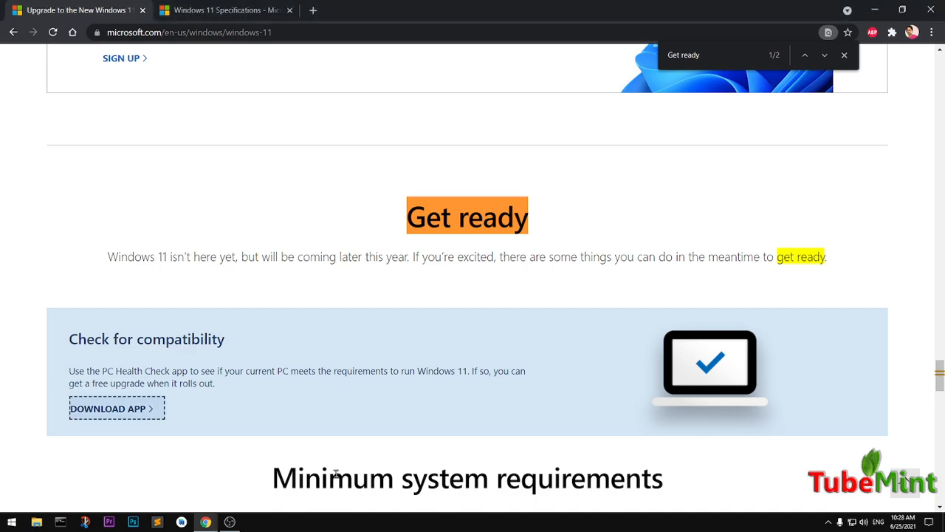
left_click(108, 409)
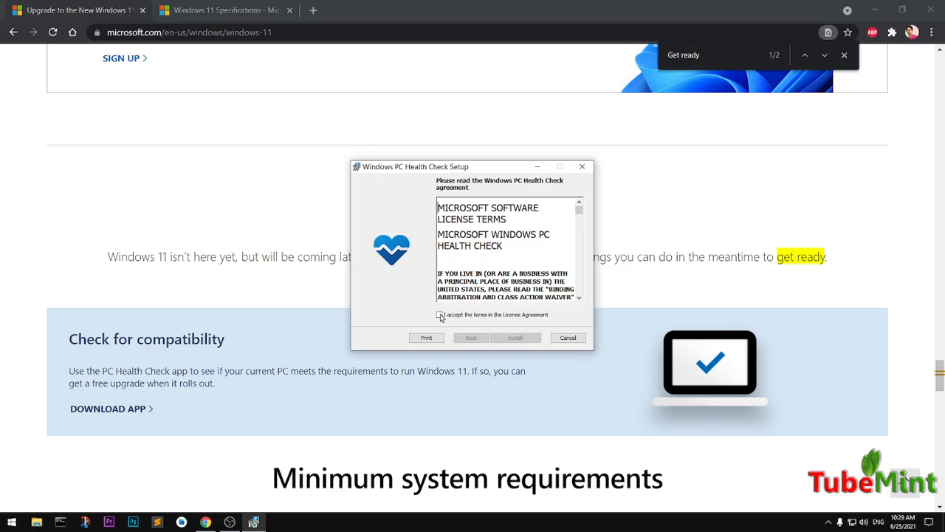
Accept the license agreement, install PC Health Check and finish with the app opening.
left_click(442, 315)
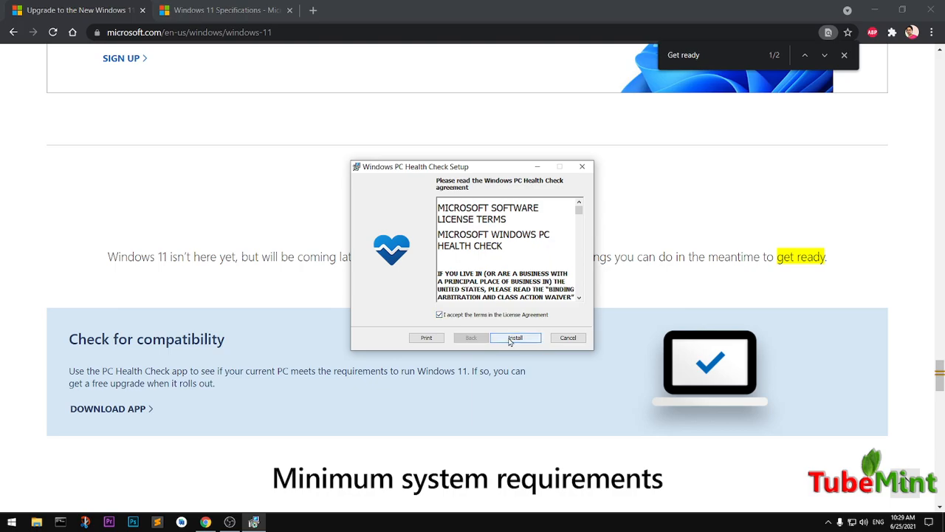
left_click(515, 338)
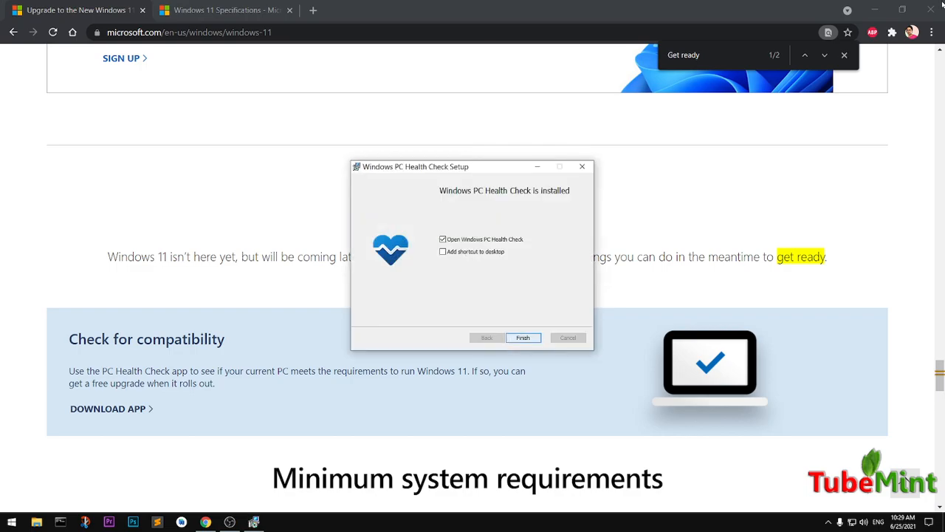
left_click(523, 337)
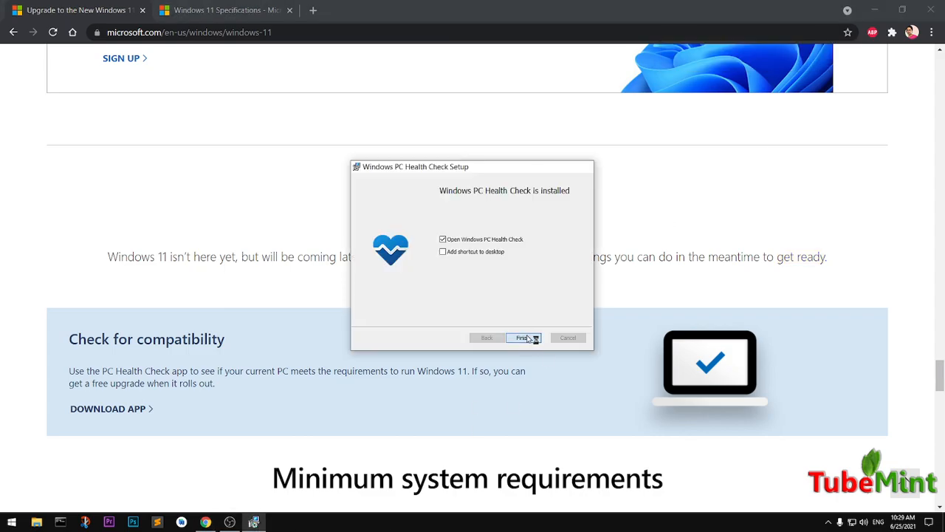
left_click(522, 338)
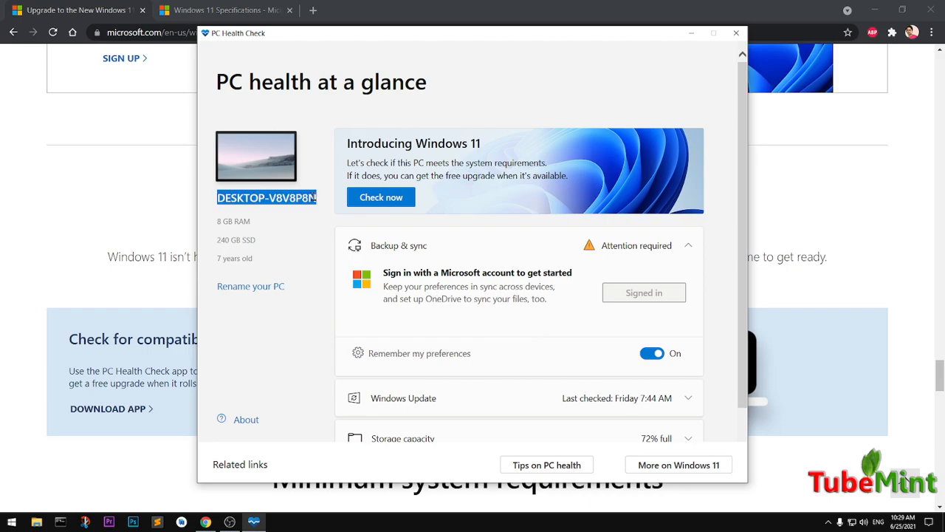
mouse_move(221, 106)
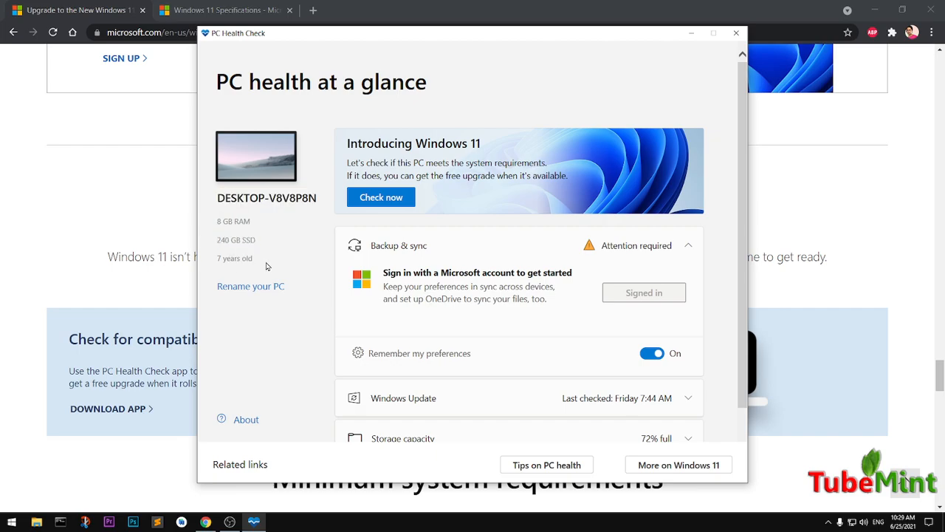
mouse_move(353, 377)
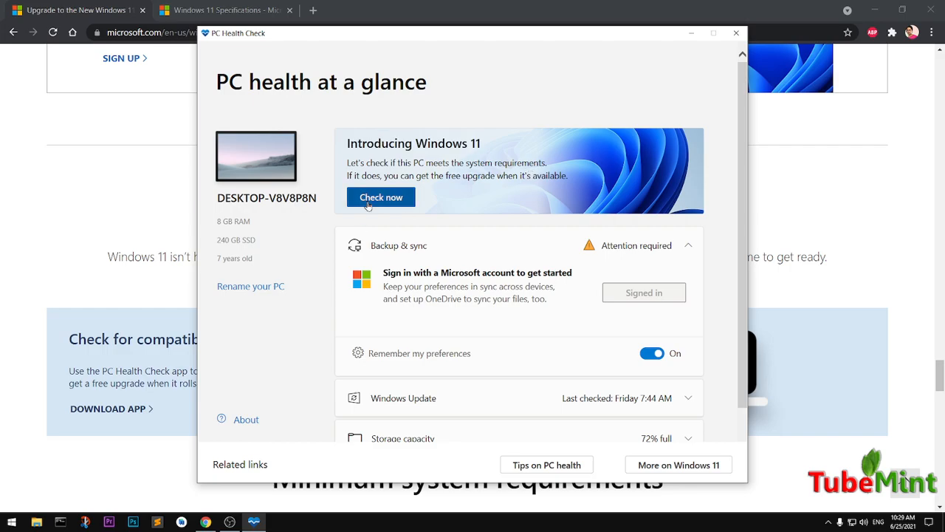
Run Check now, highlight the 'can't run Windows 11' explanation and follow Learn More.
left_click(381, 197)
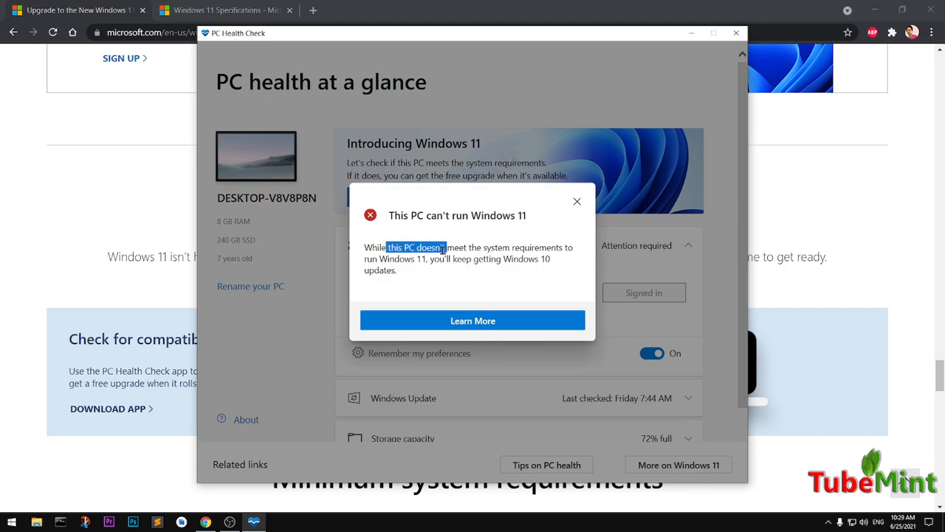
left_click_drag(385, 247, 562, 247)
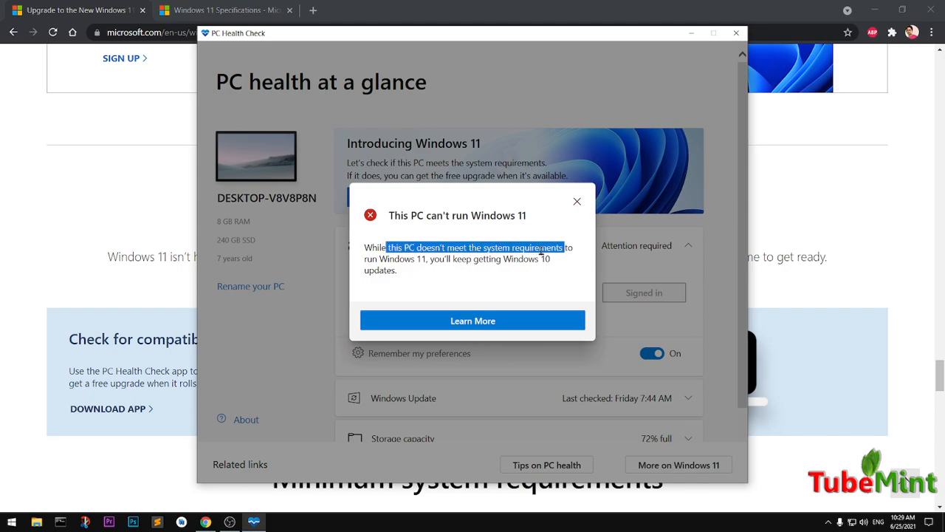
mouse_move(473, 308)
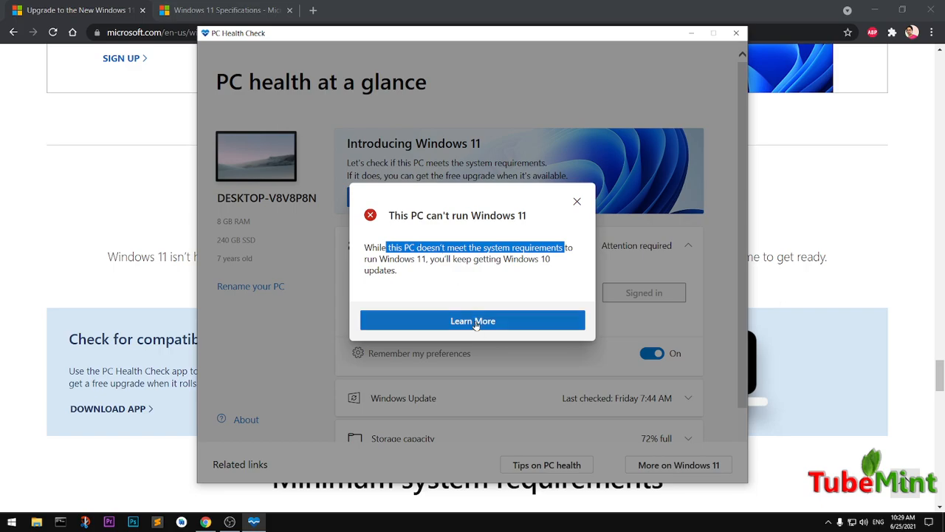
left_click(473, 320)
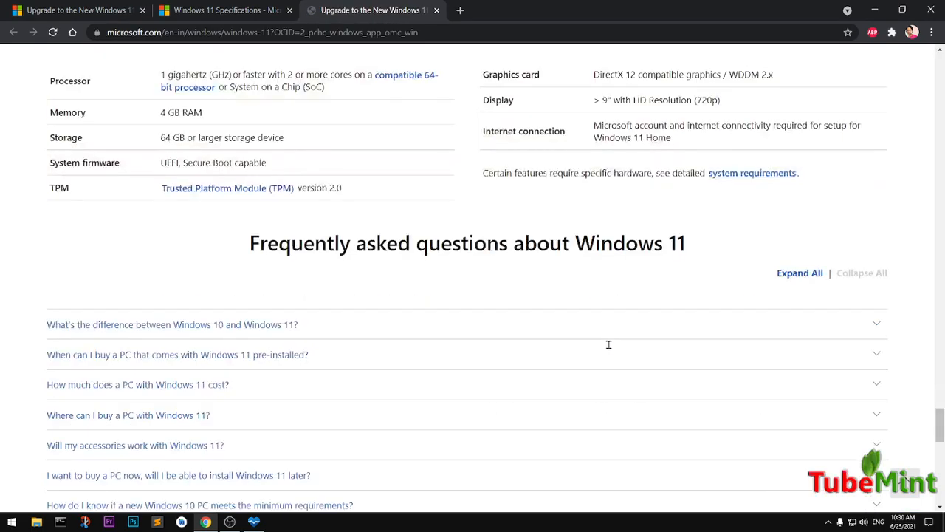
scroll("up", 3)
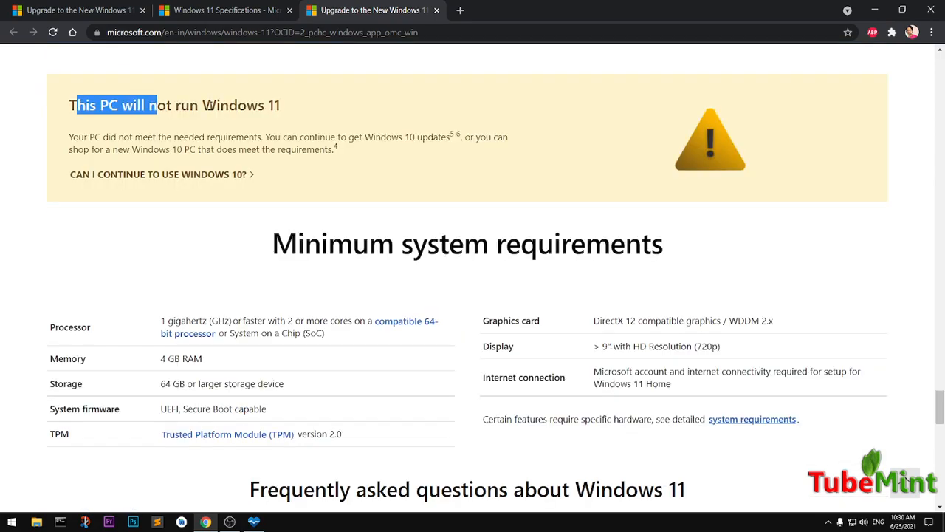
left_click_drag(157, 105, 281, 105)
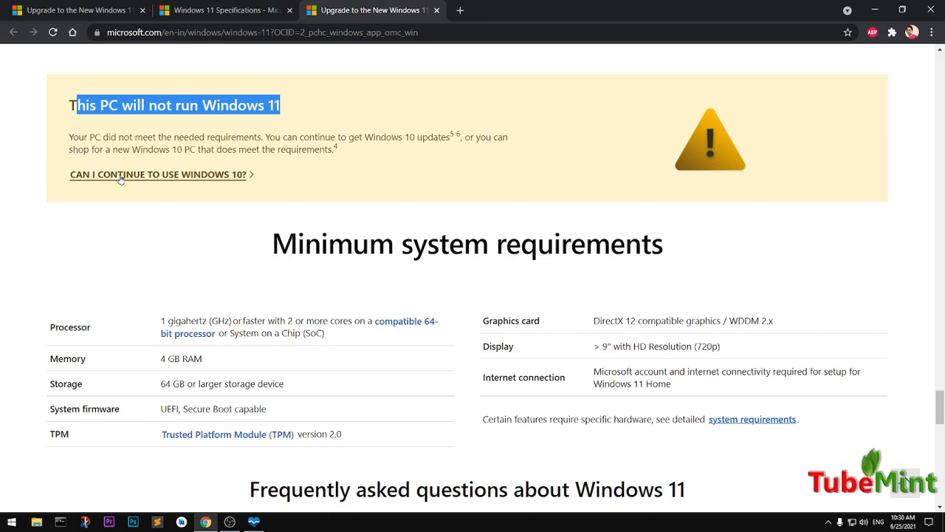
mouse_move(230, 185)
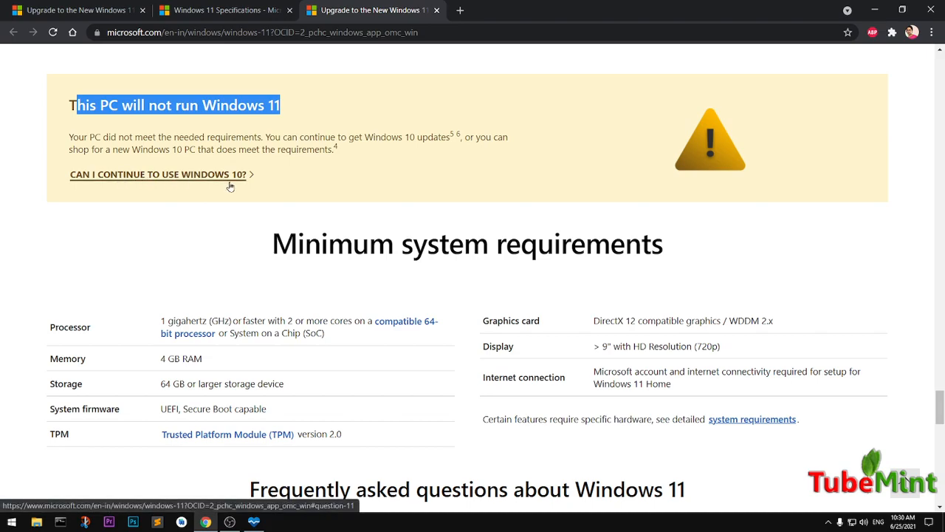
scroll("down", 3)
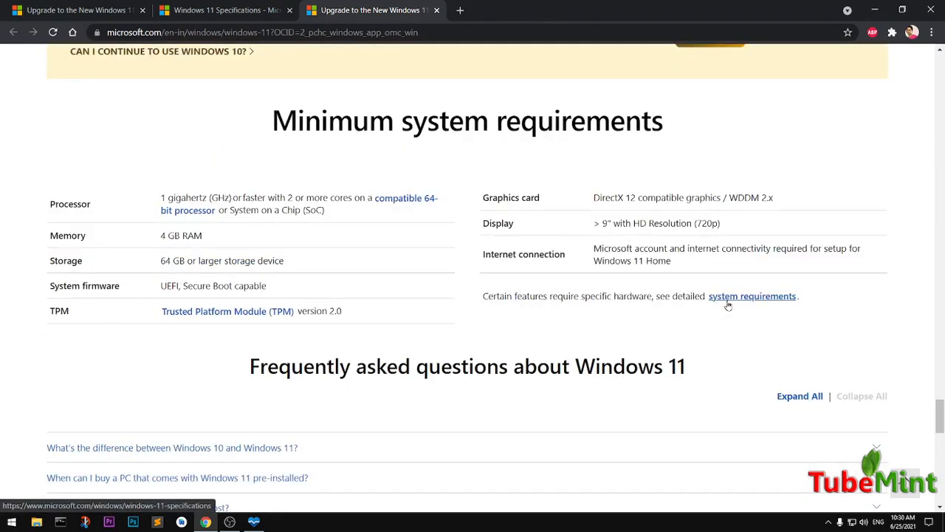
mouse_move(148, 291)
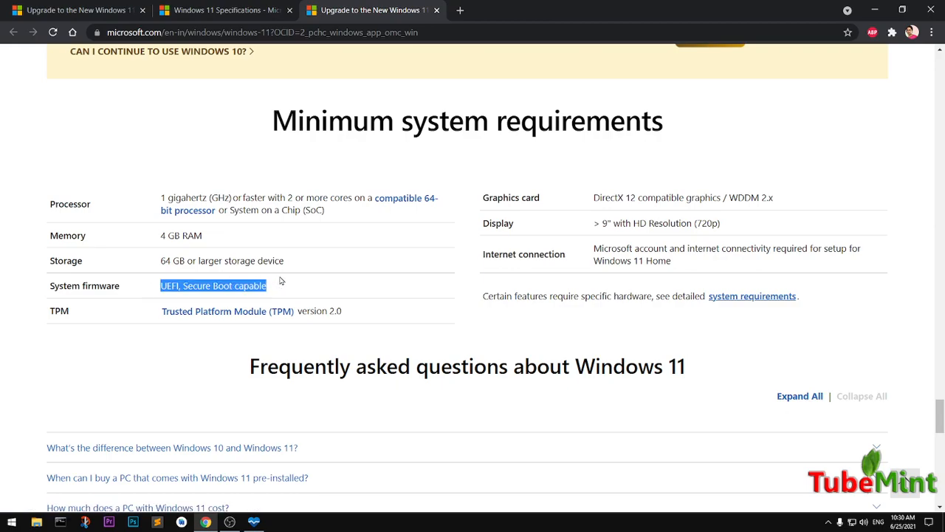
mouse_move(504, 329)
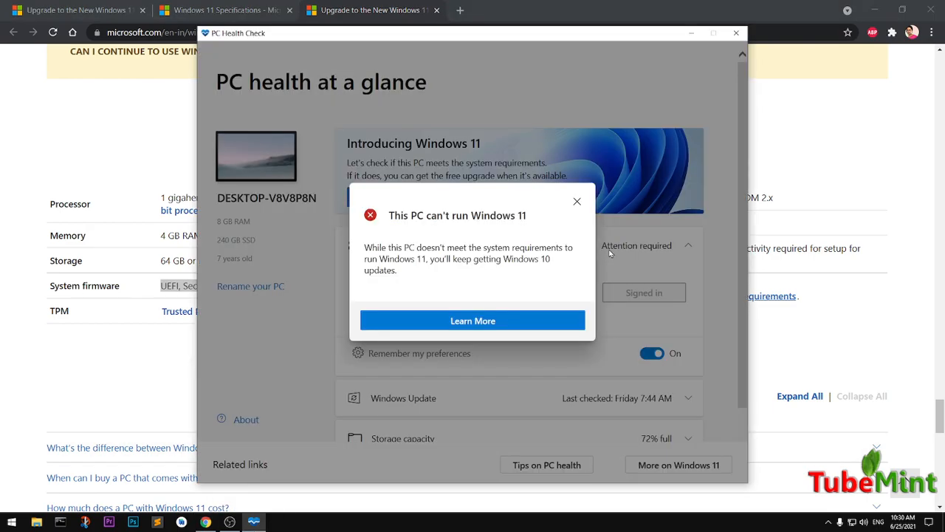
Close PC Health Check after showing the 'This PC can't run Windows 11' result.
left_click(577, 201)
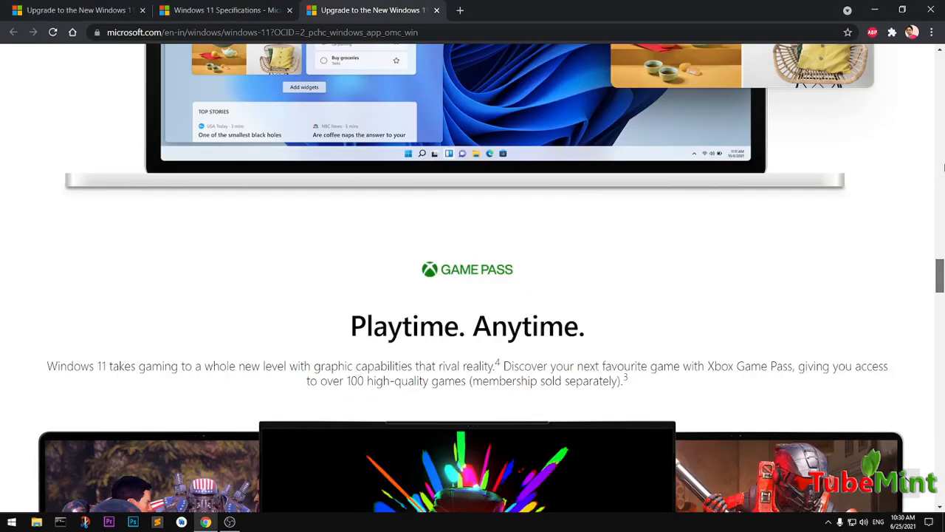
scroll("up", 3)
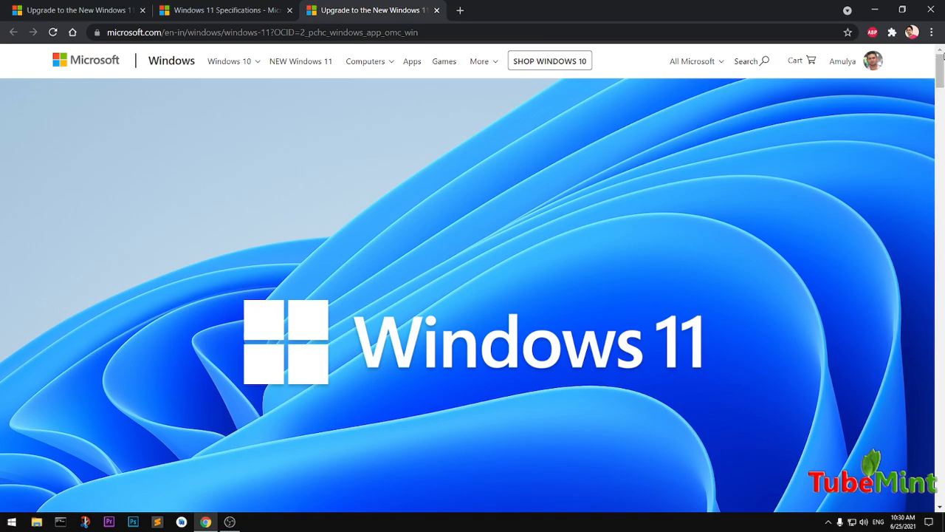
mouse_move(447, 139)
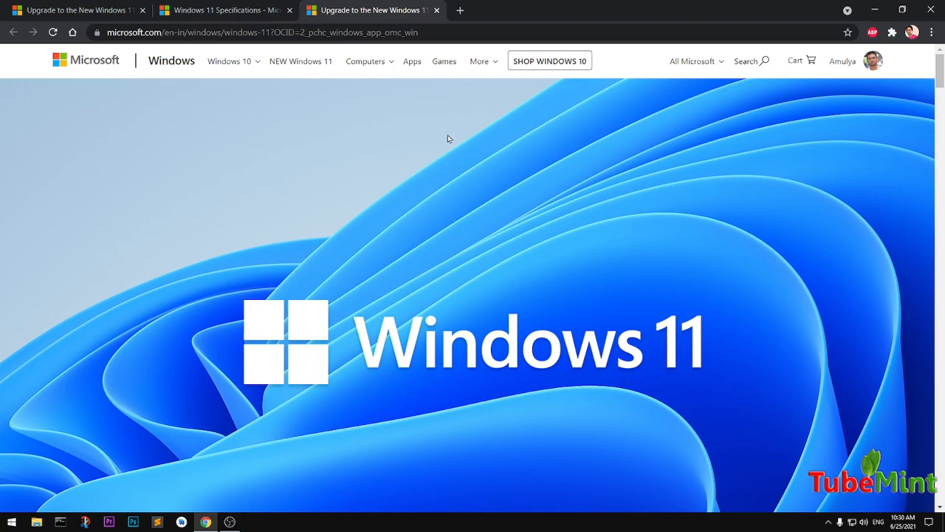
mouse_move(442, 201)
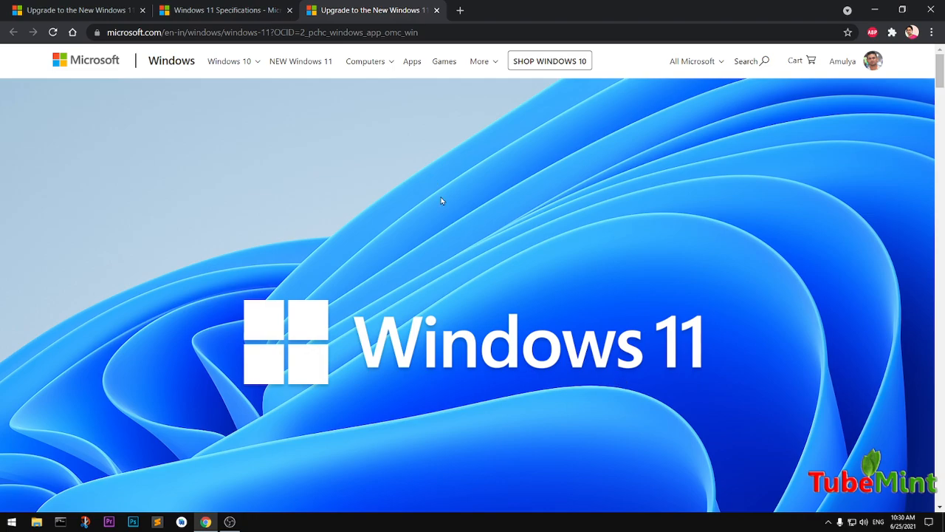